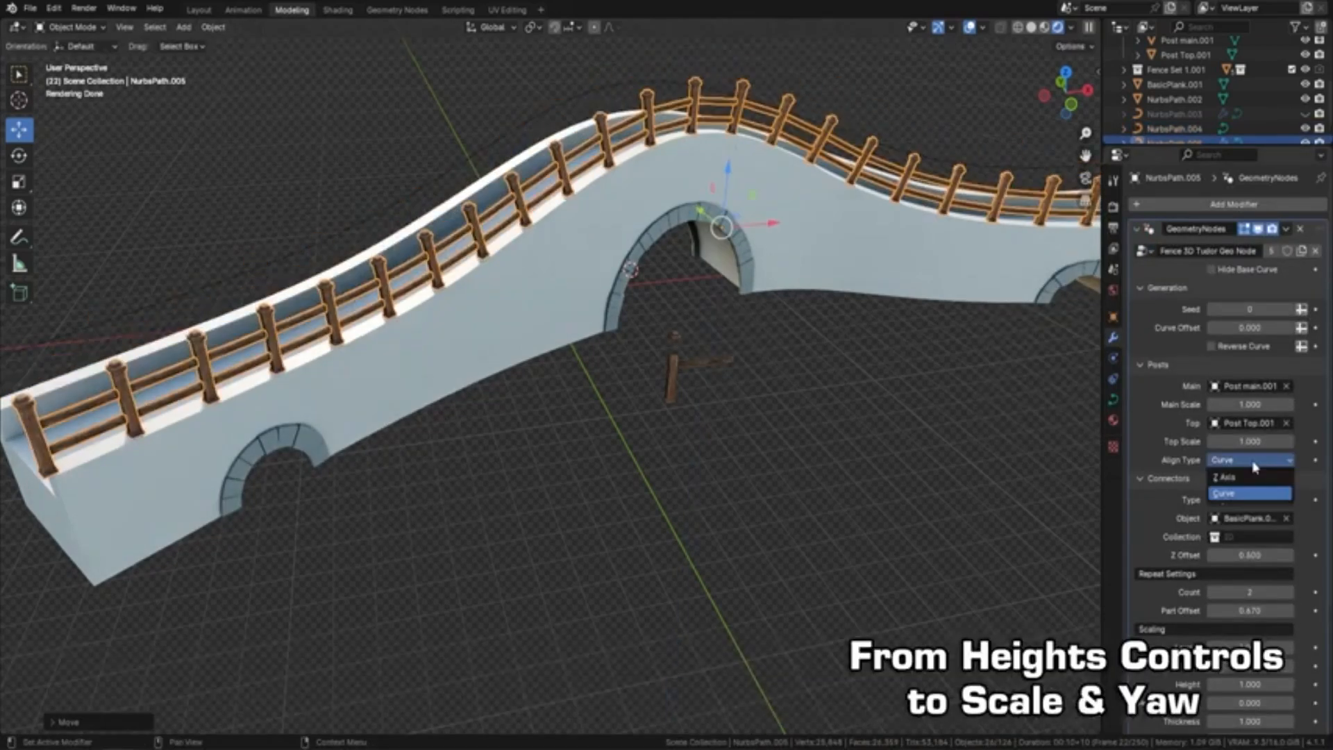
Set the fence posts' Align Type to Curve in the GeometryNodes modifier
click(1227, 476)
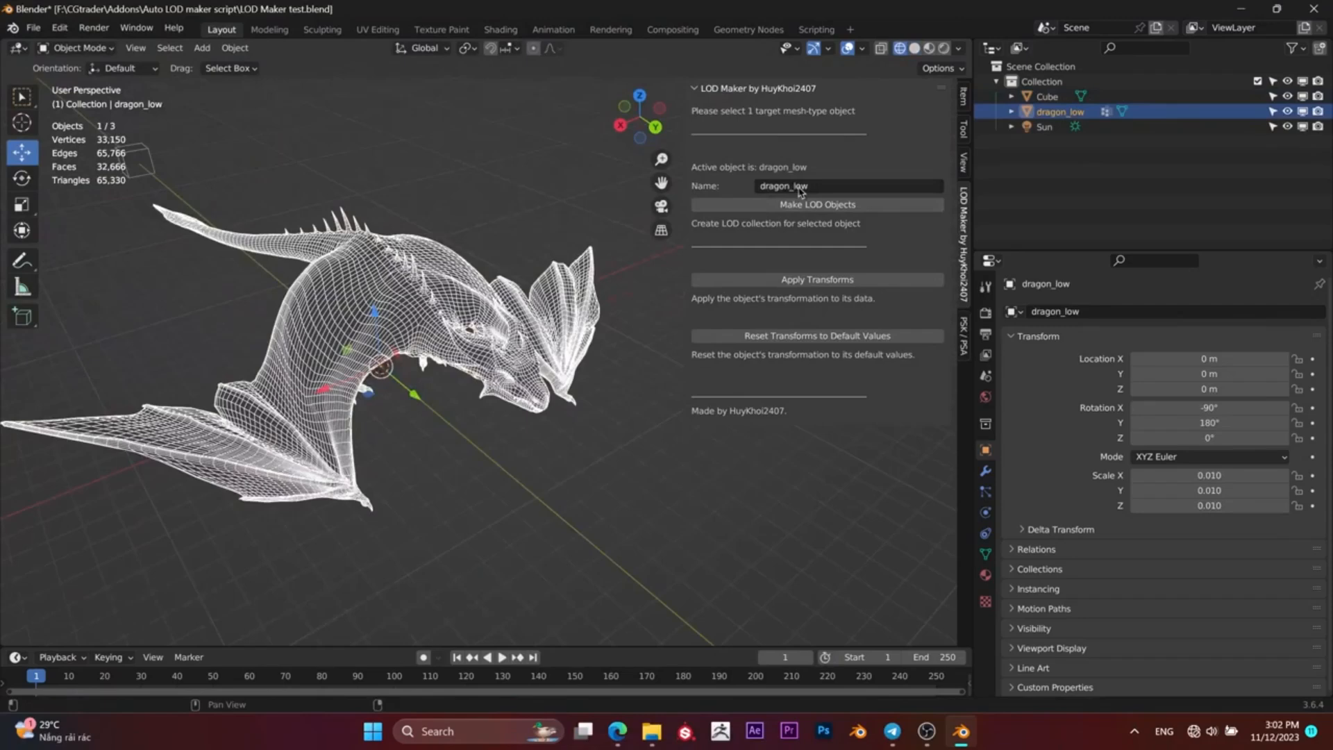
Make LOD objects for dragon_low and behemoth_low, checking dragon_LOD5 in the Outliner
click(814, 204)
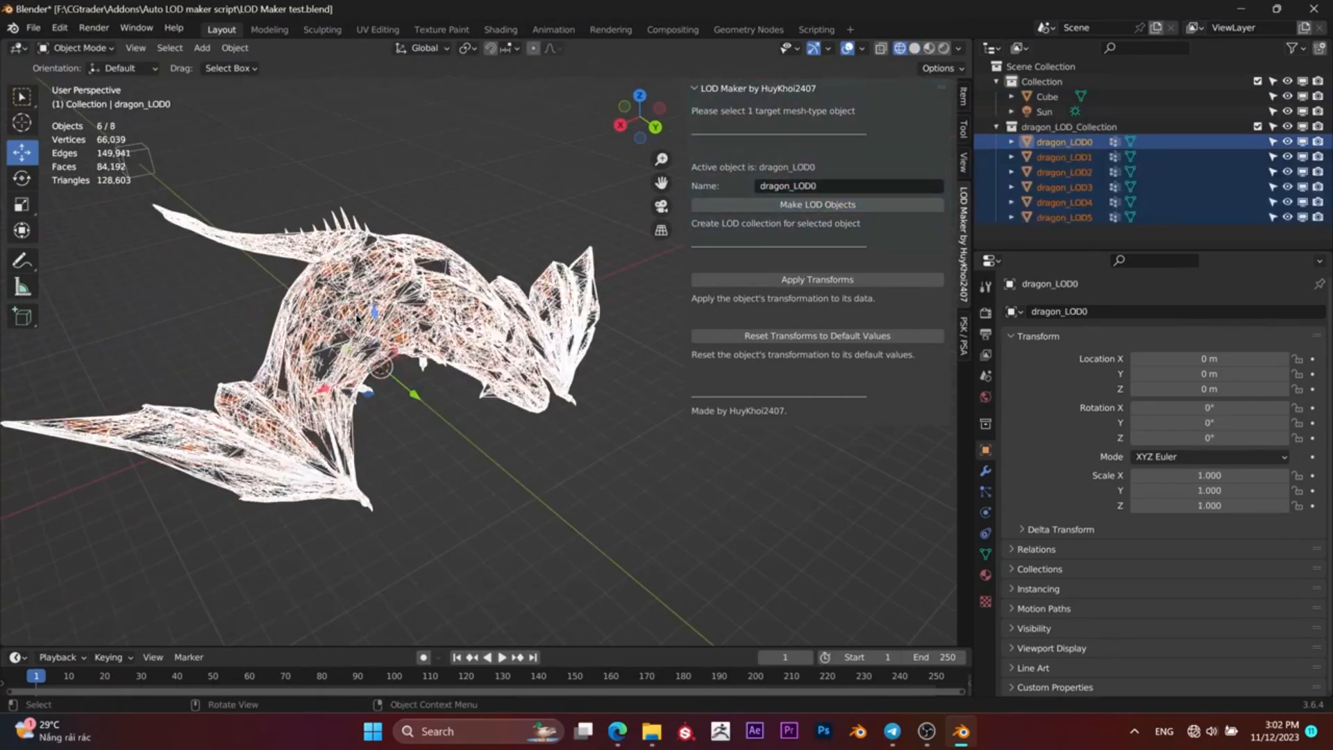
click(1063, 217)
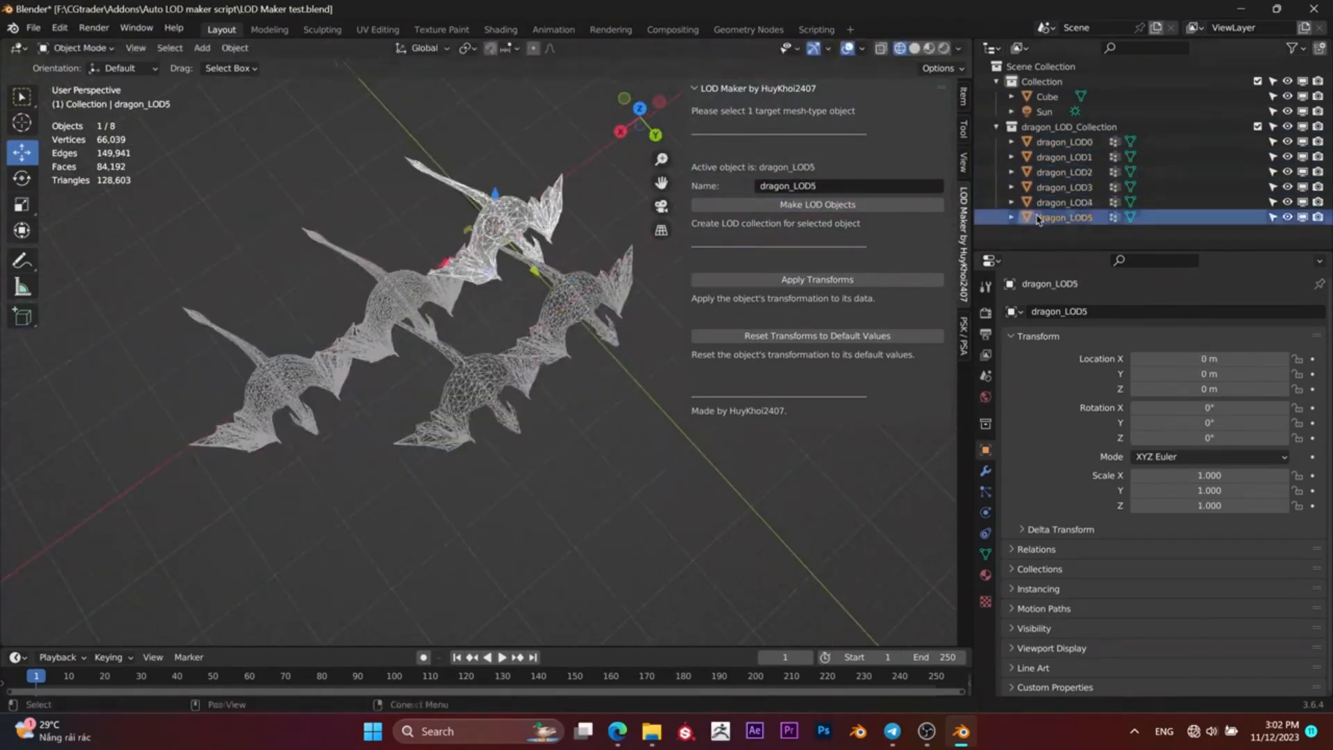
click(813, 279)
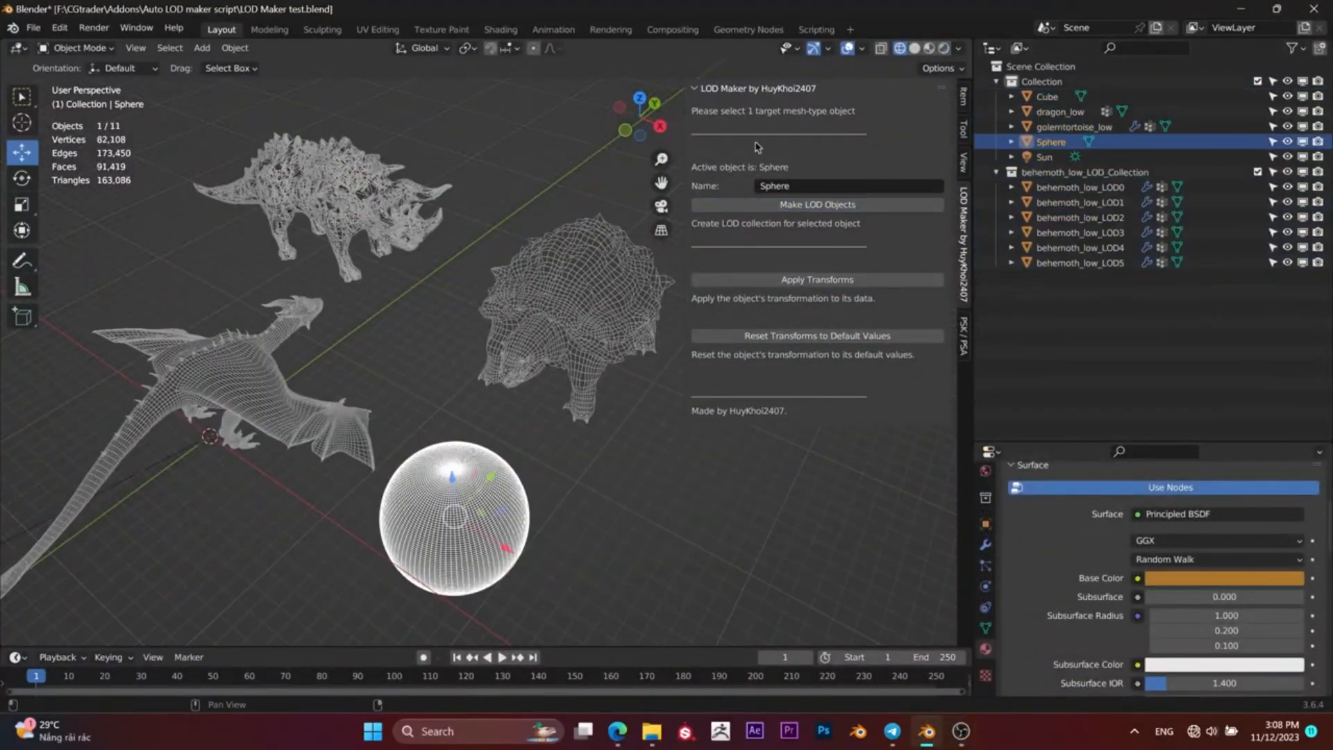
click(1087, 363)
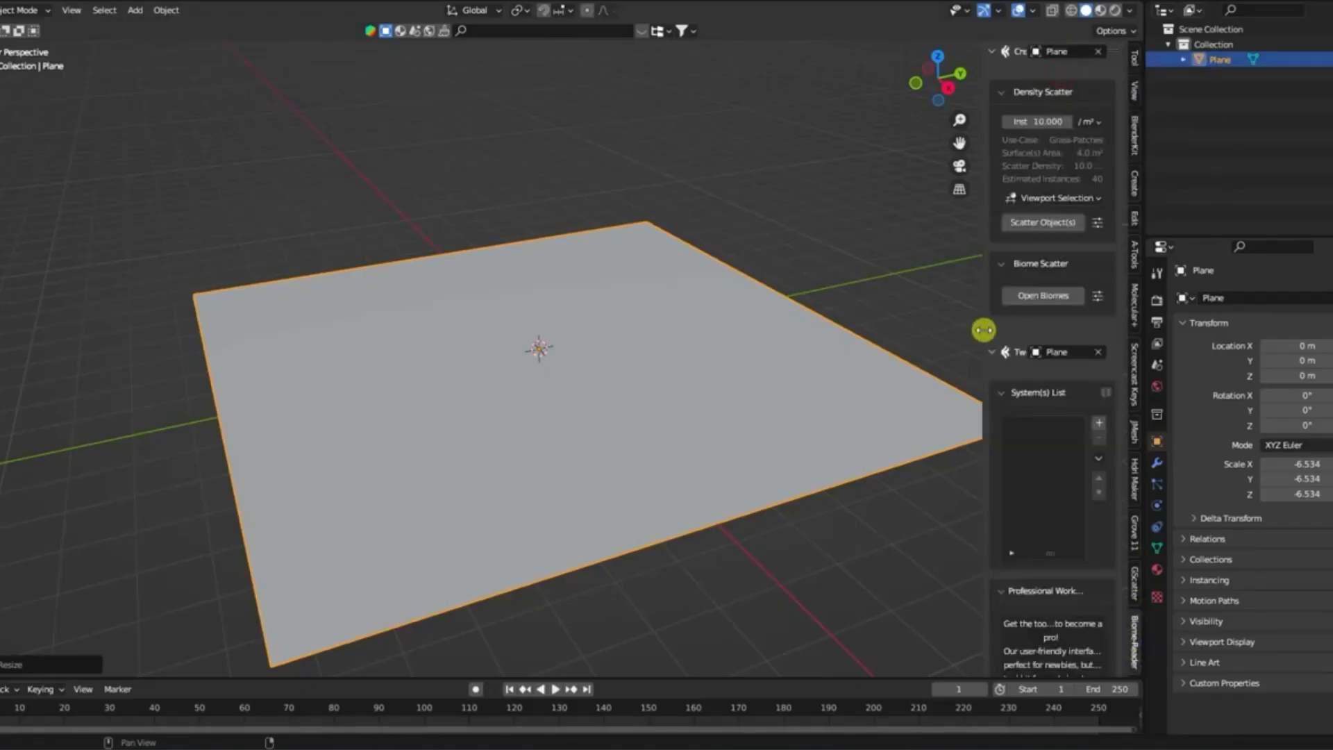
Install BIOMES-plant_library.scatpack from the downloads folder via File > Install a Package
click(1043, 295)
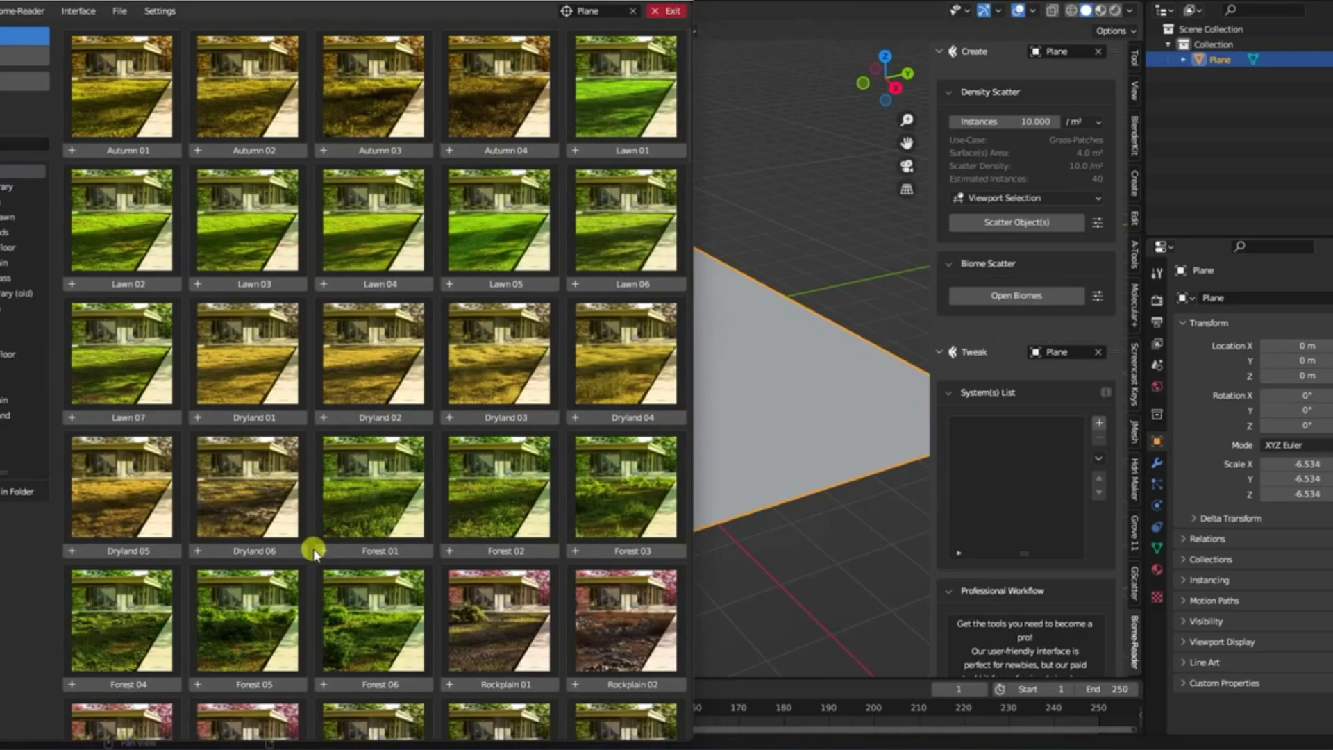
click(120, 12)
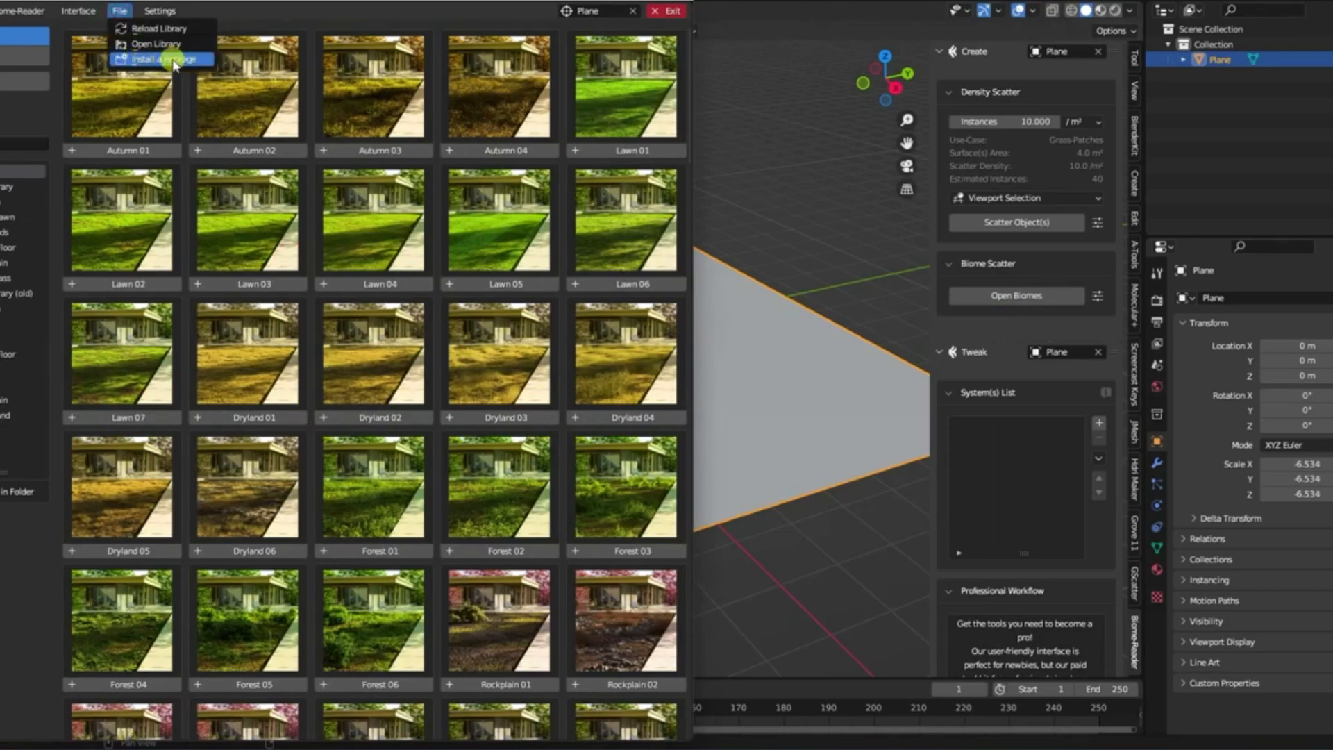
click(160, 58)
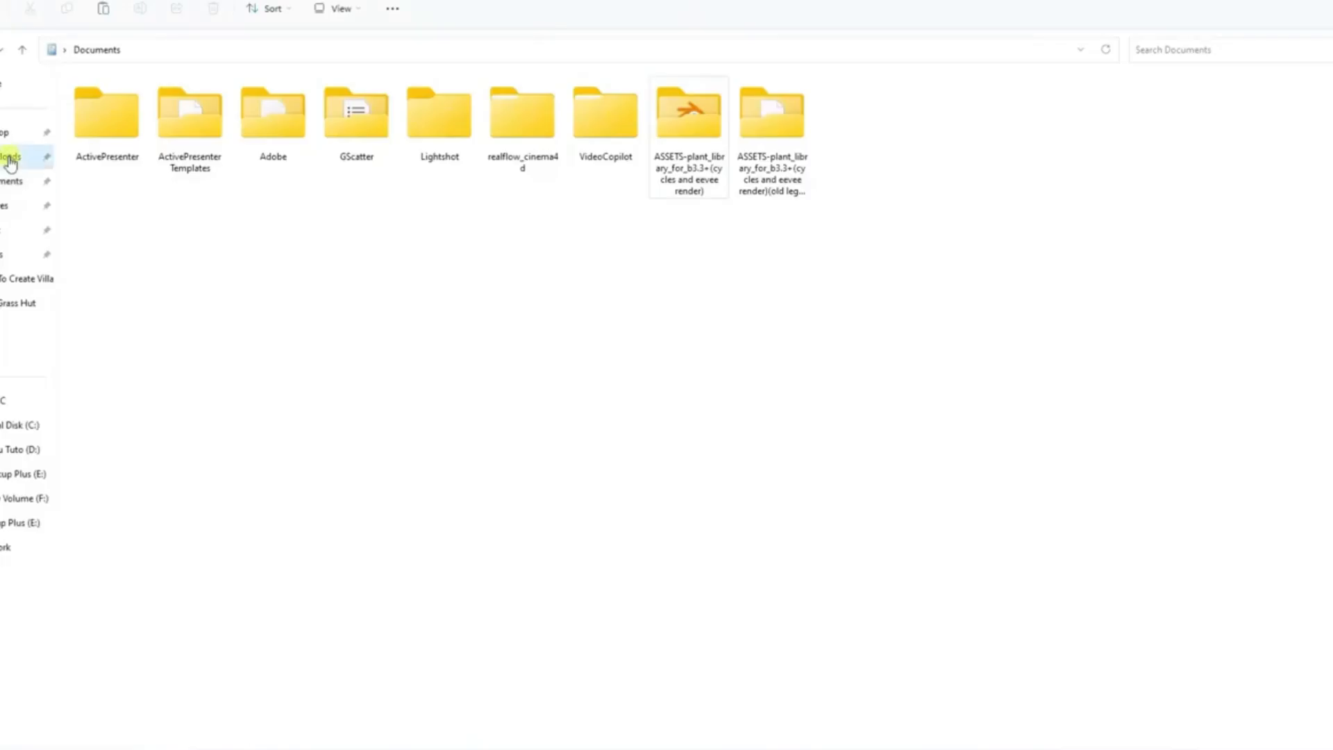
click(10, 157)
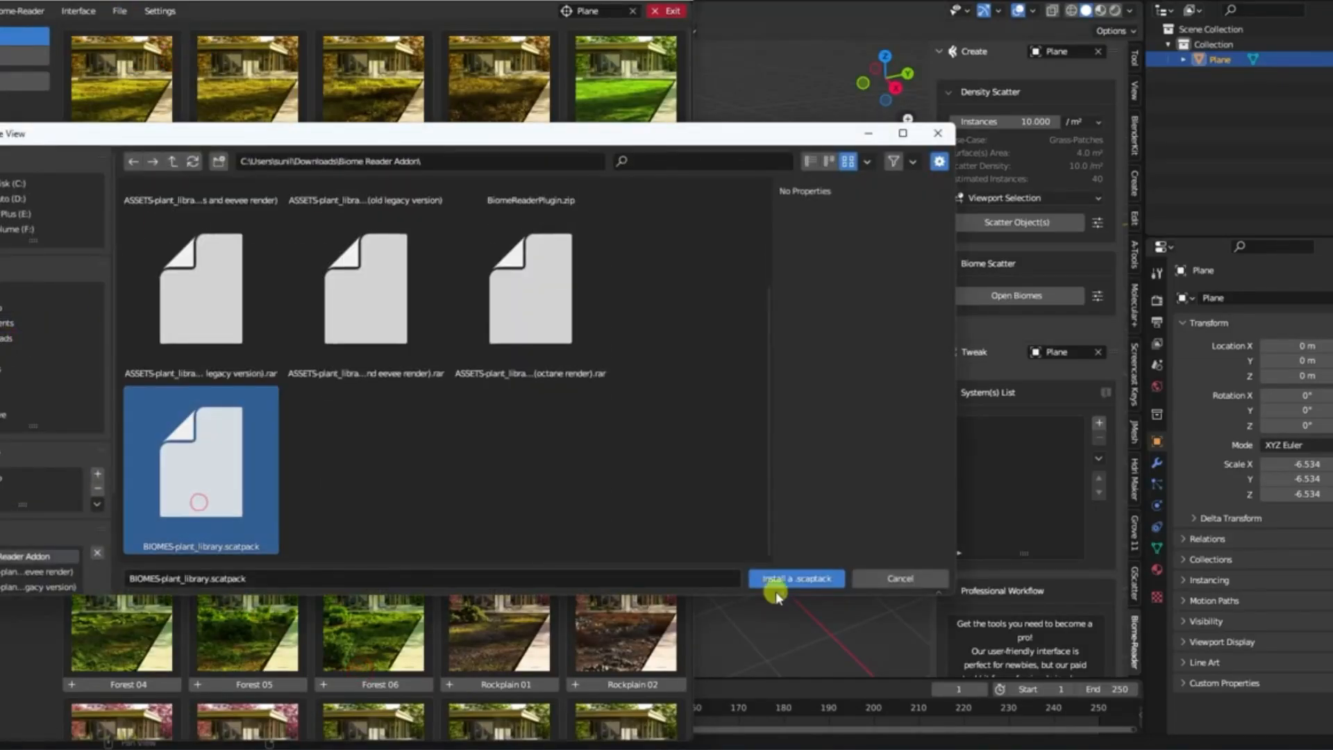
click(796, 578)
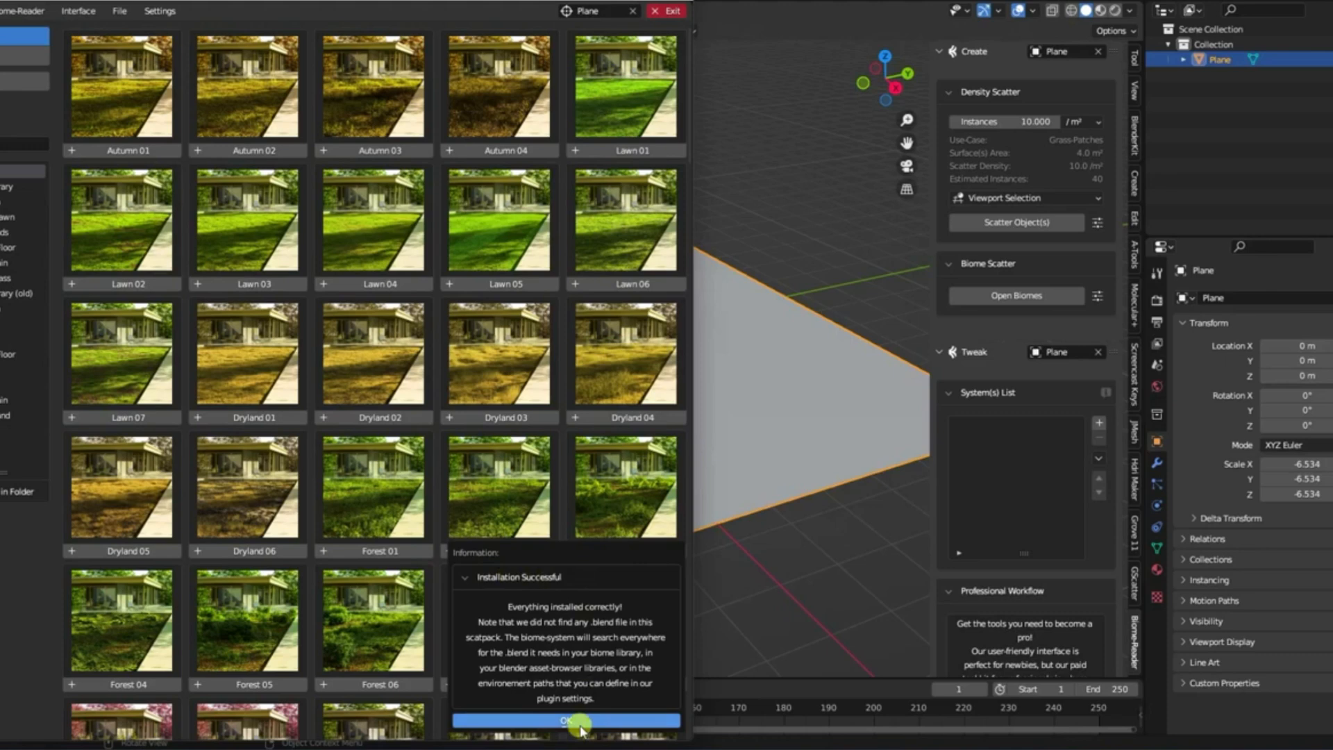
click(564, 720)
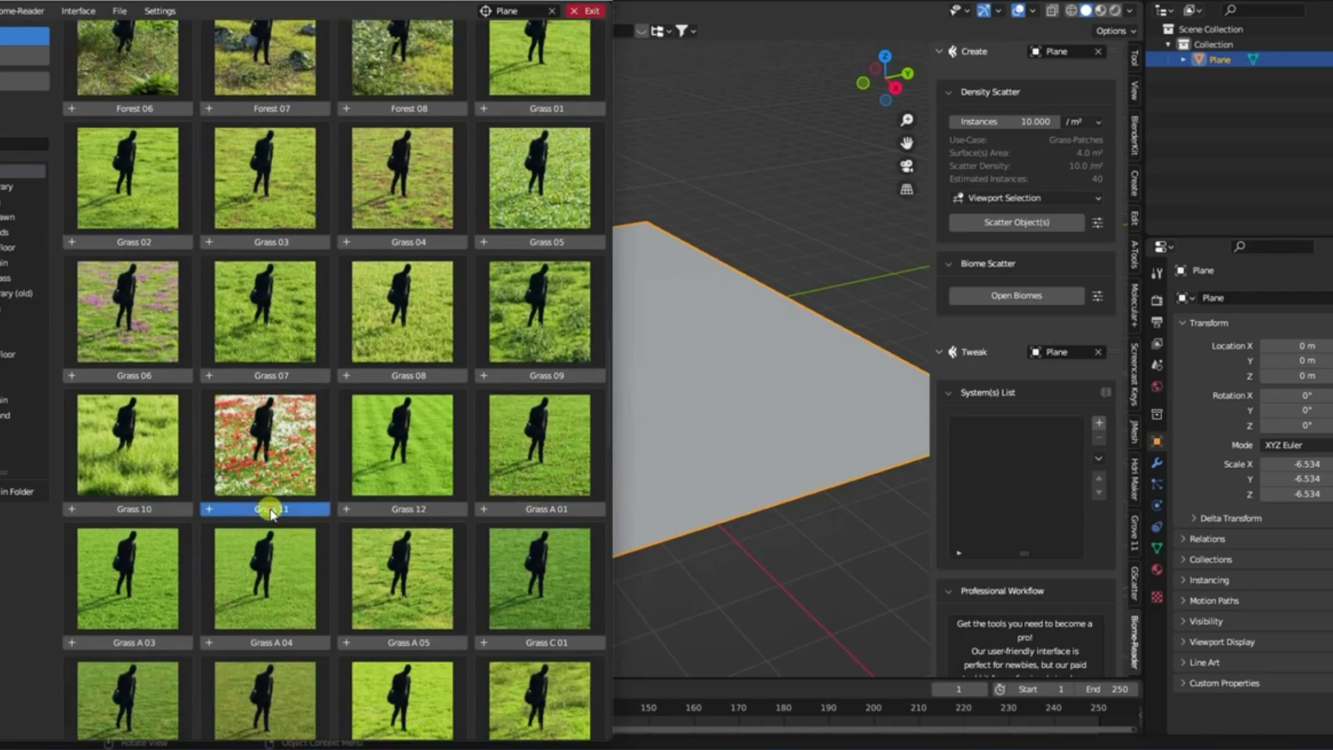
Scatter Grass 11 and further biome layers onto the plane and orbit the meadow
click(263, 443)
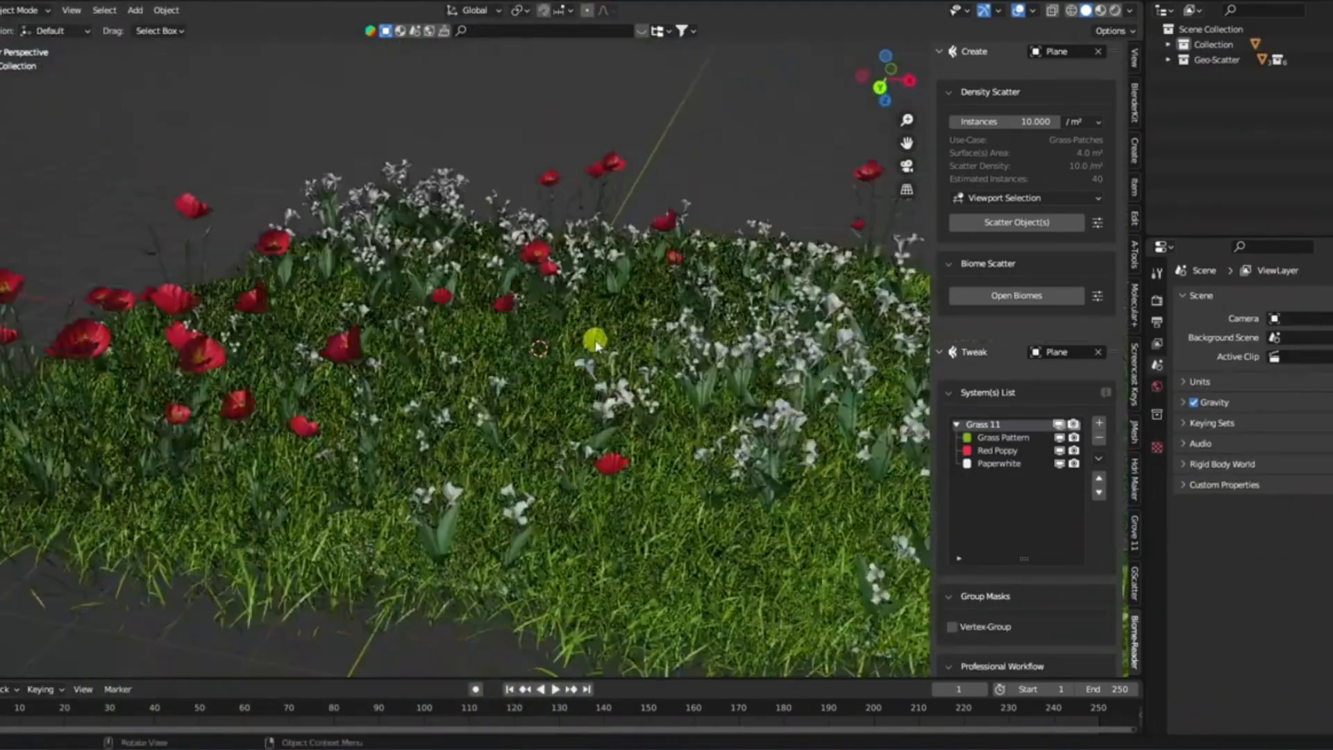
click(1015, 295)
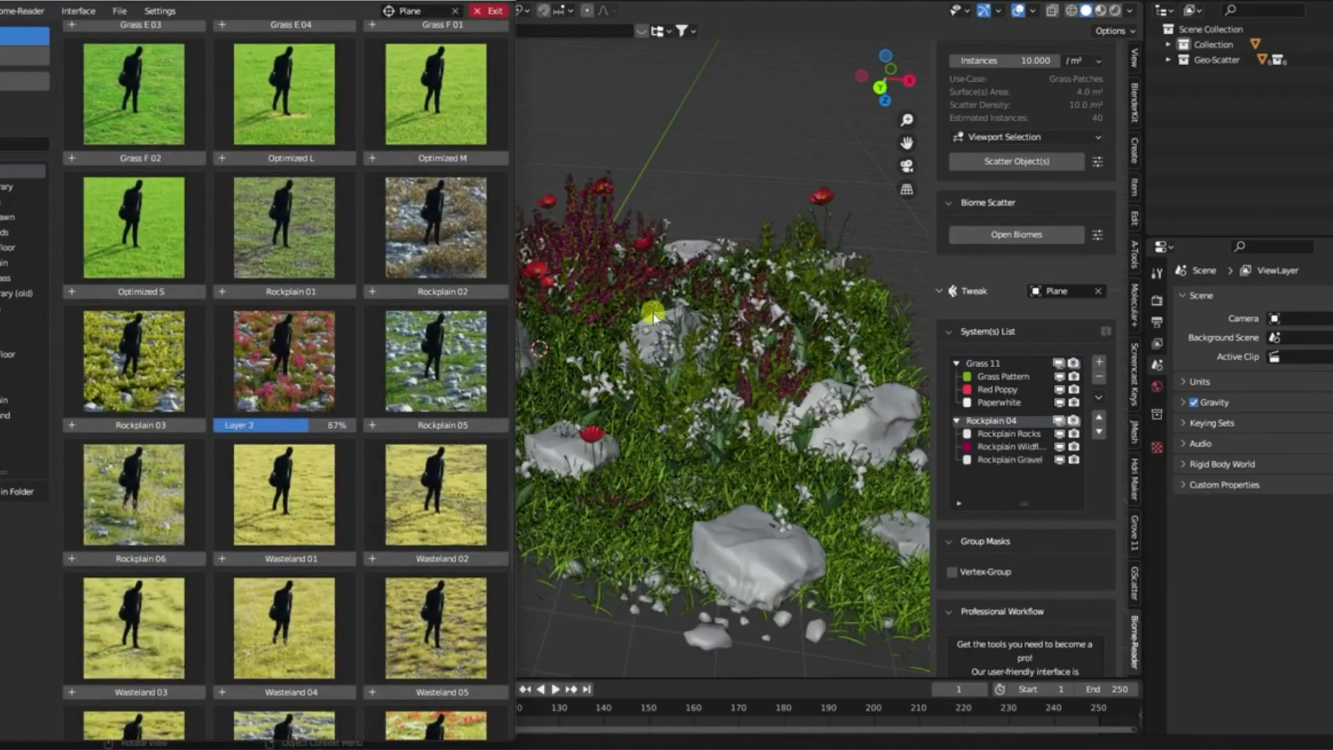
click(135, 11)
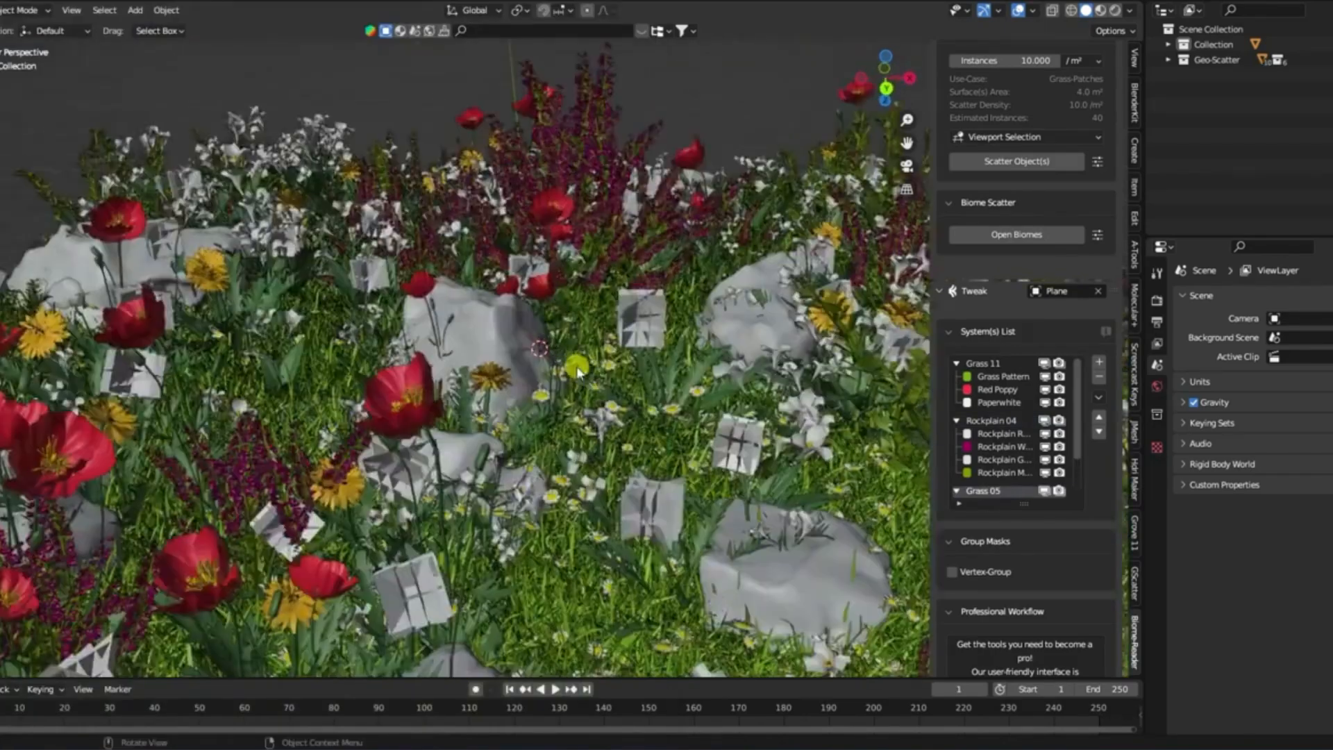
drag(578, 375, 472, 349)
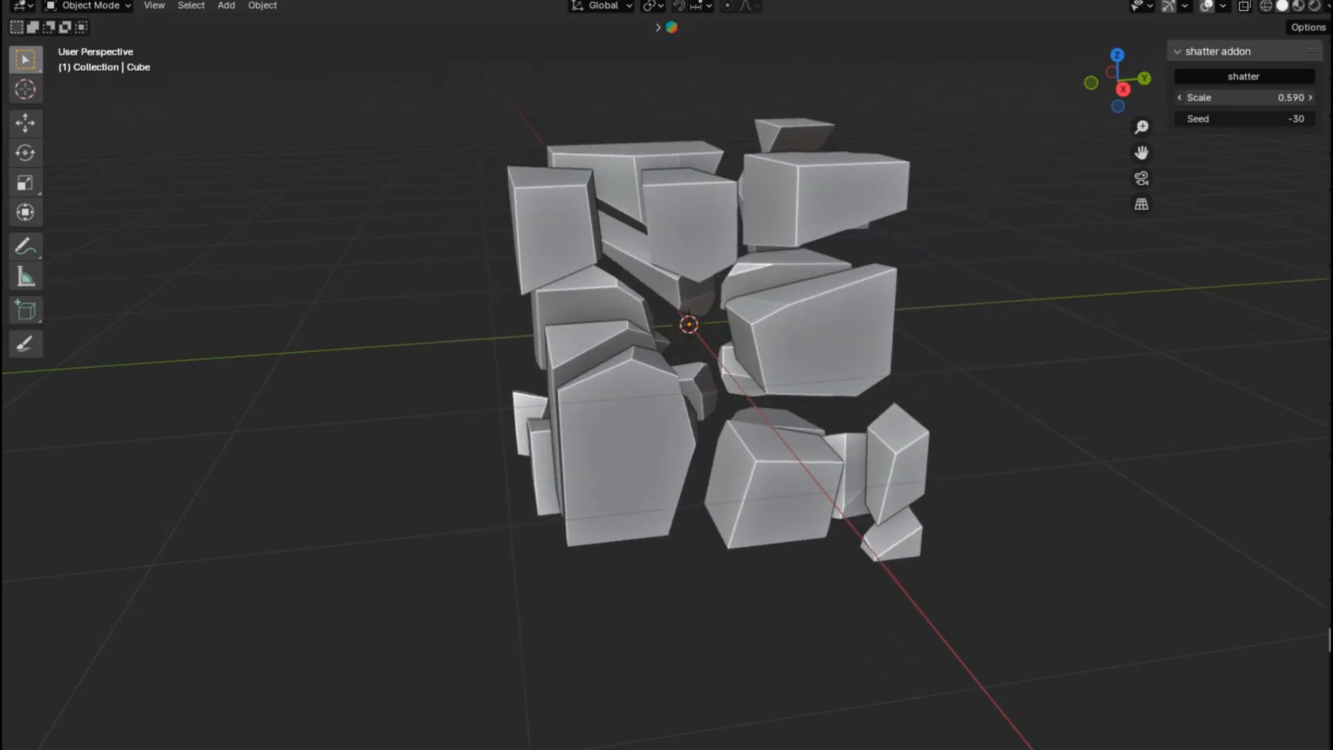
Set shatter fragment scale 0.990 and seed -30, checking the pieces in Edit Mode
drag(1243, 97, 1266, 97)
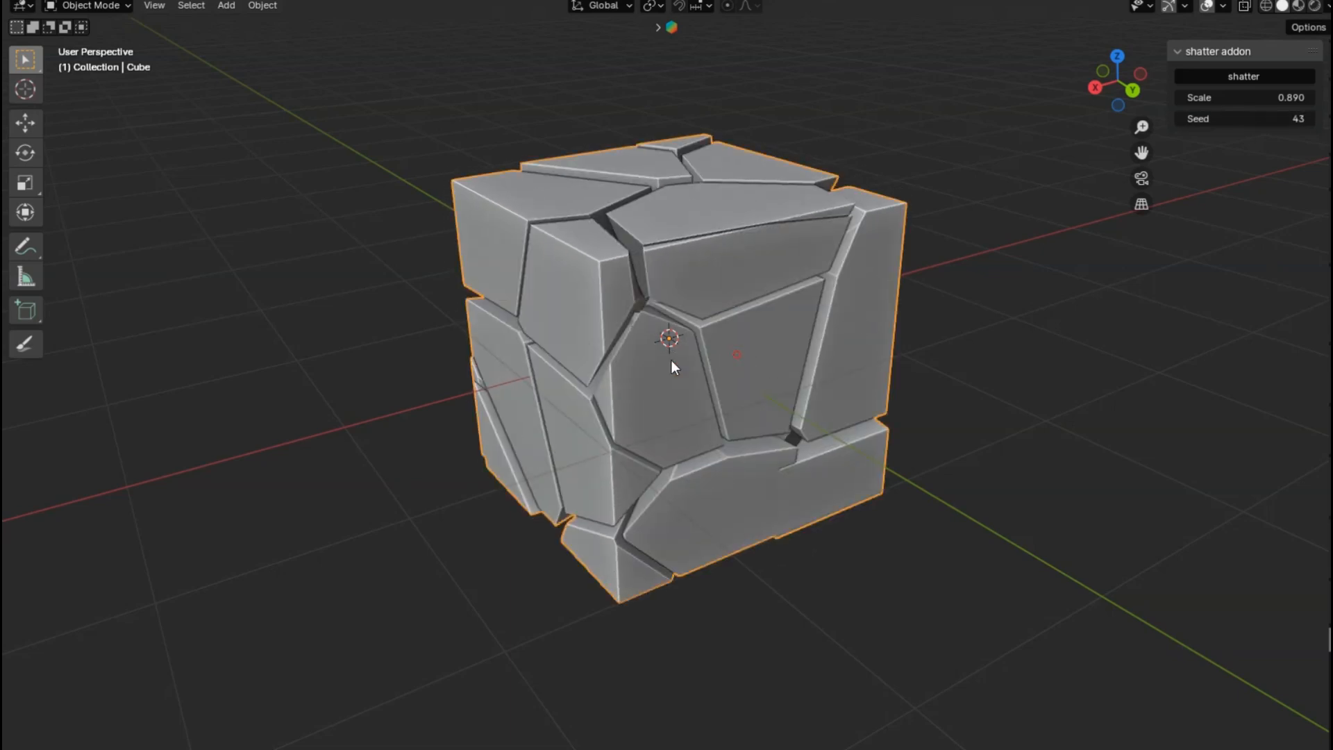
key(Tab)
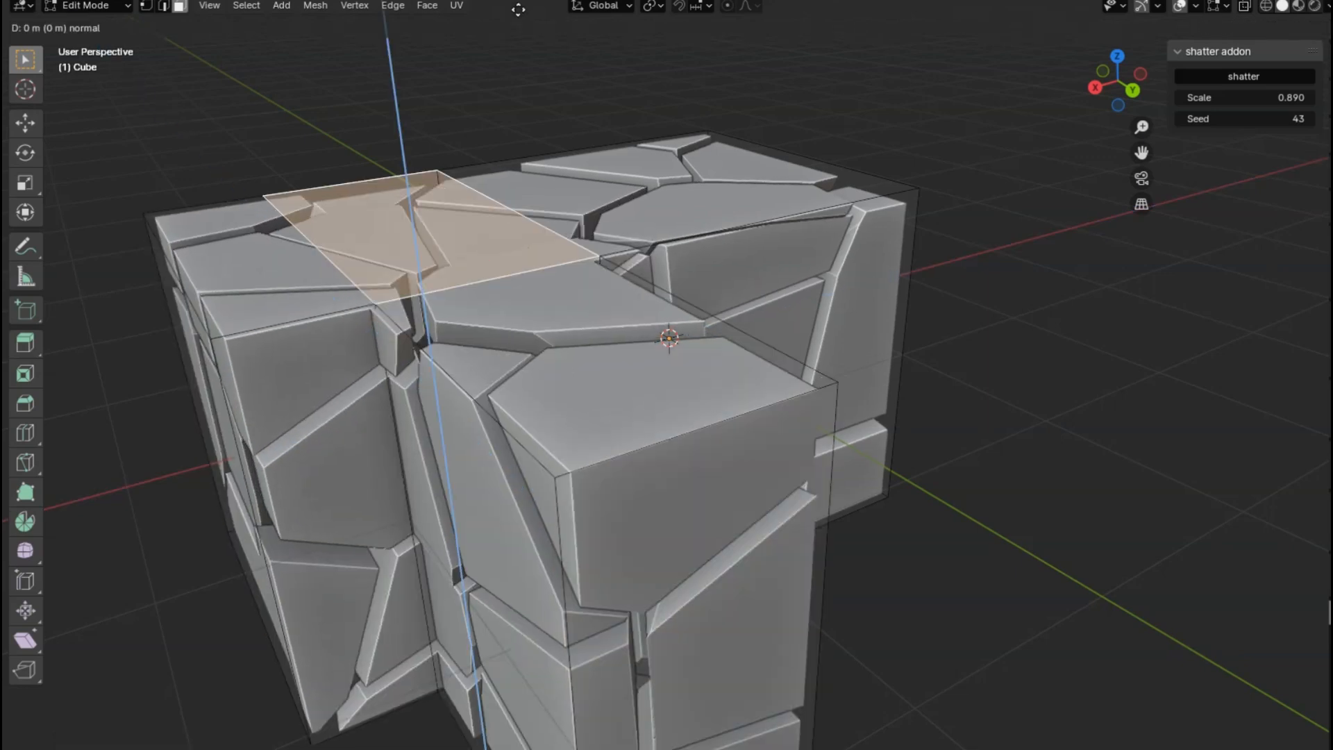
key(Tab)
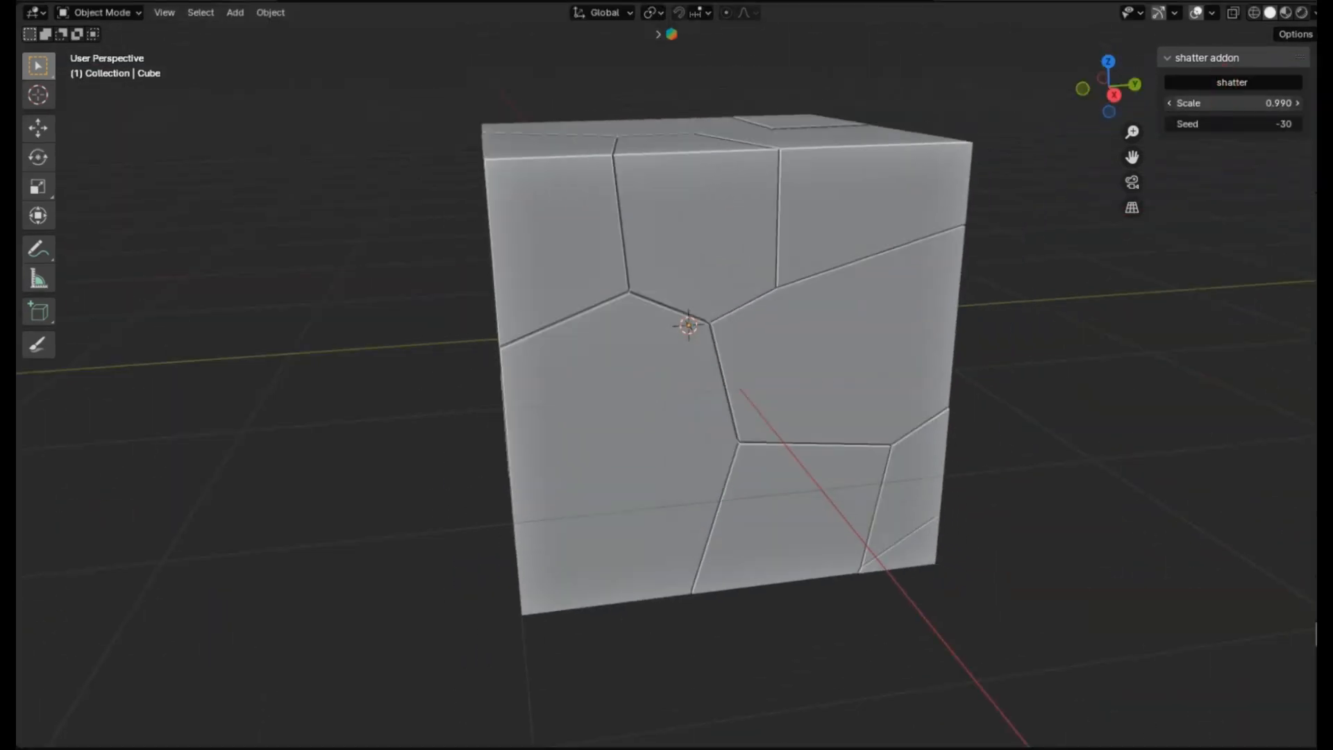
drag(1233, 124, 1220, 124)
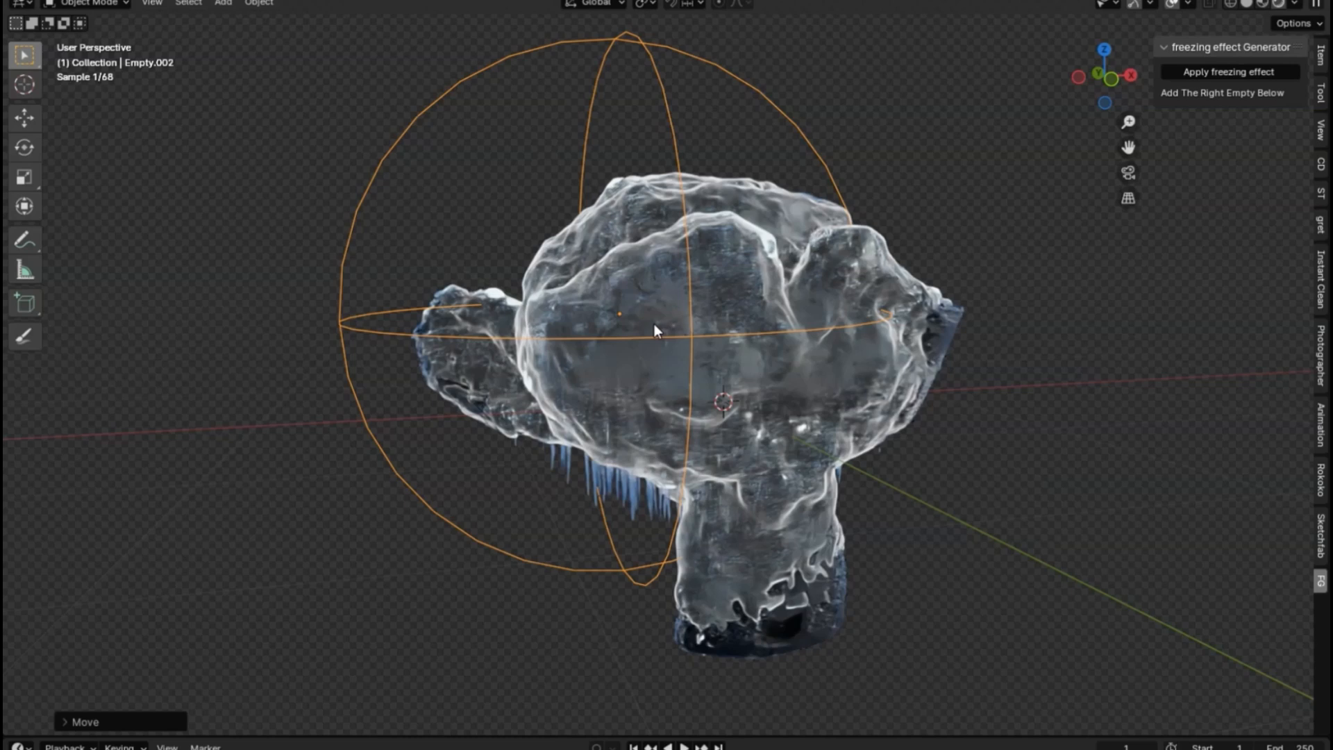
Pick an ice material and drag Empty.002 across Suzanne to spread the freeze over her face
drag(655, 330, 465, 249)
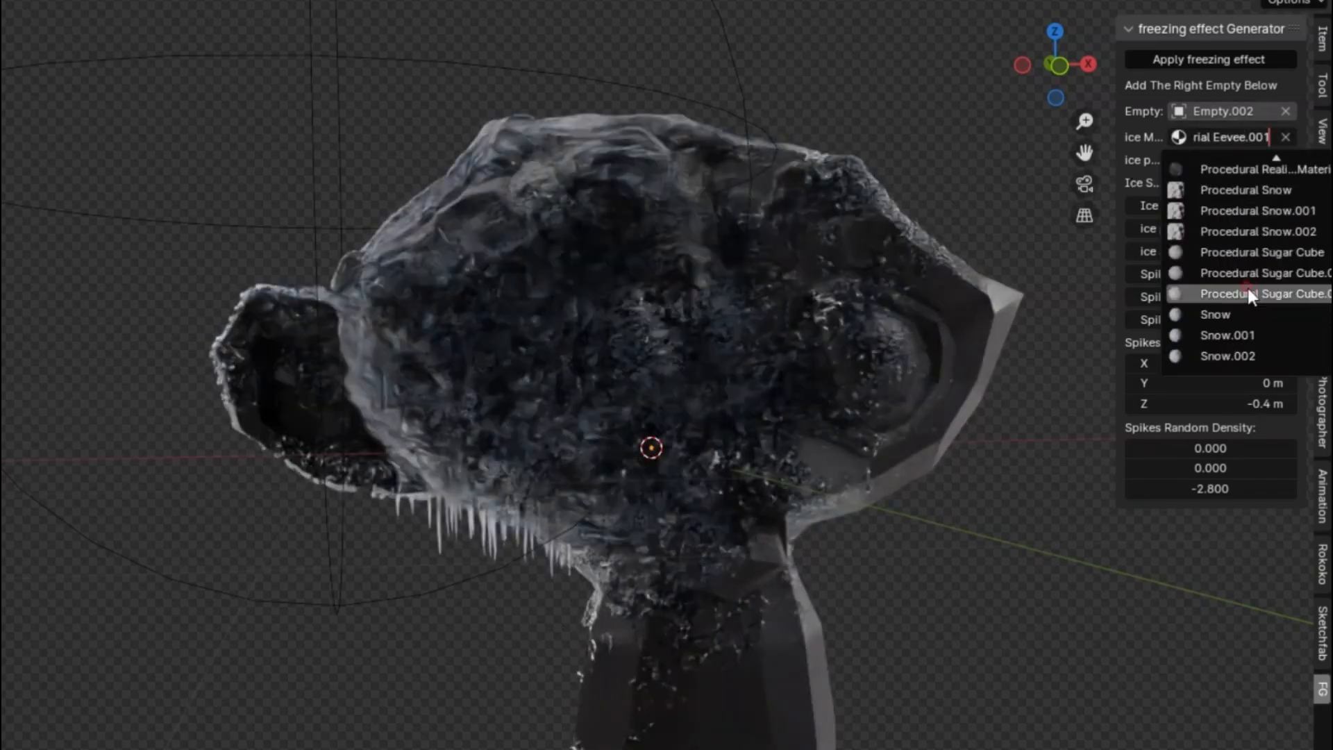
click(1227, 335)
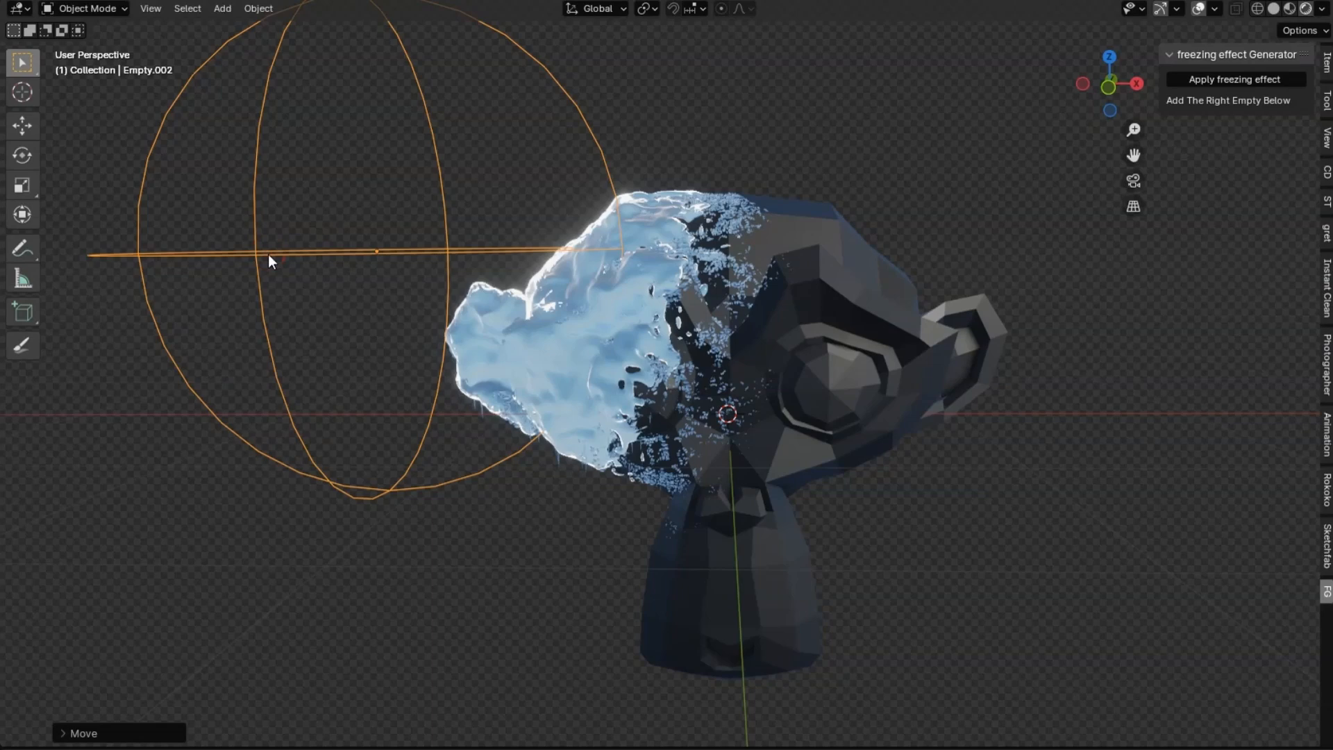
drag(268, 252, 876, 485)
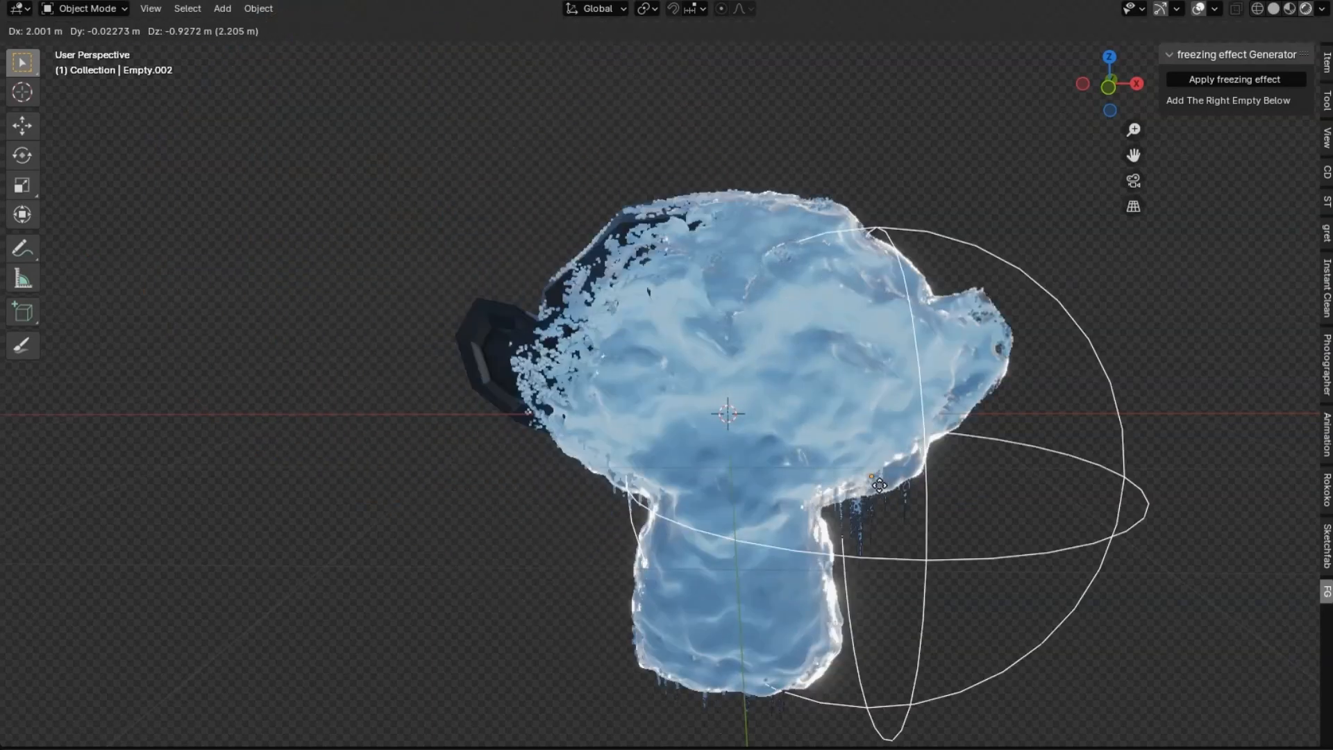
drag(880, 485, 355, 392)
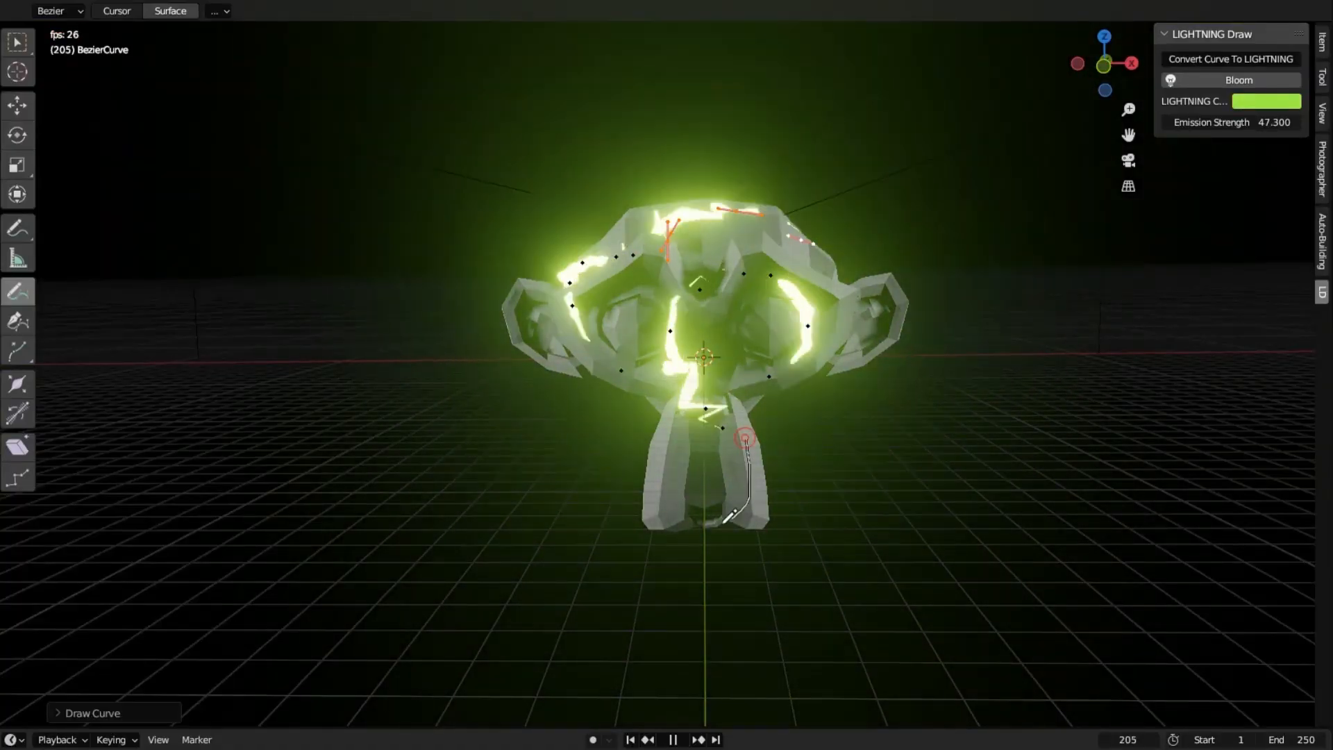
Convert the drawn curves on Suzanne into green glowing lightning with Bloom enabled
click(1266, 100)
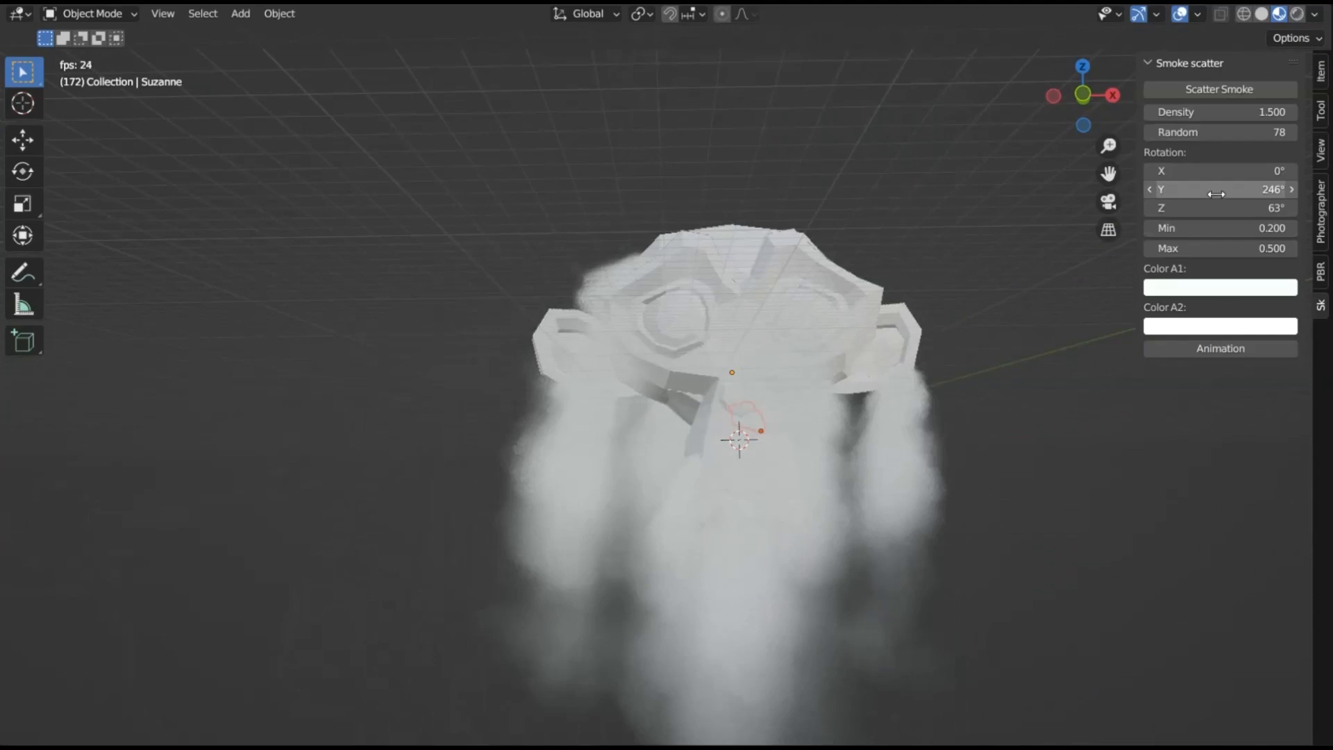
Rotate the scattered smoke on Y, animate it and tint its colour green
drag(1216, 189, 1262, 189)
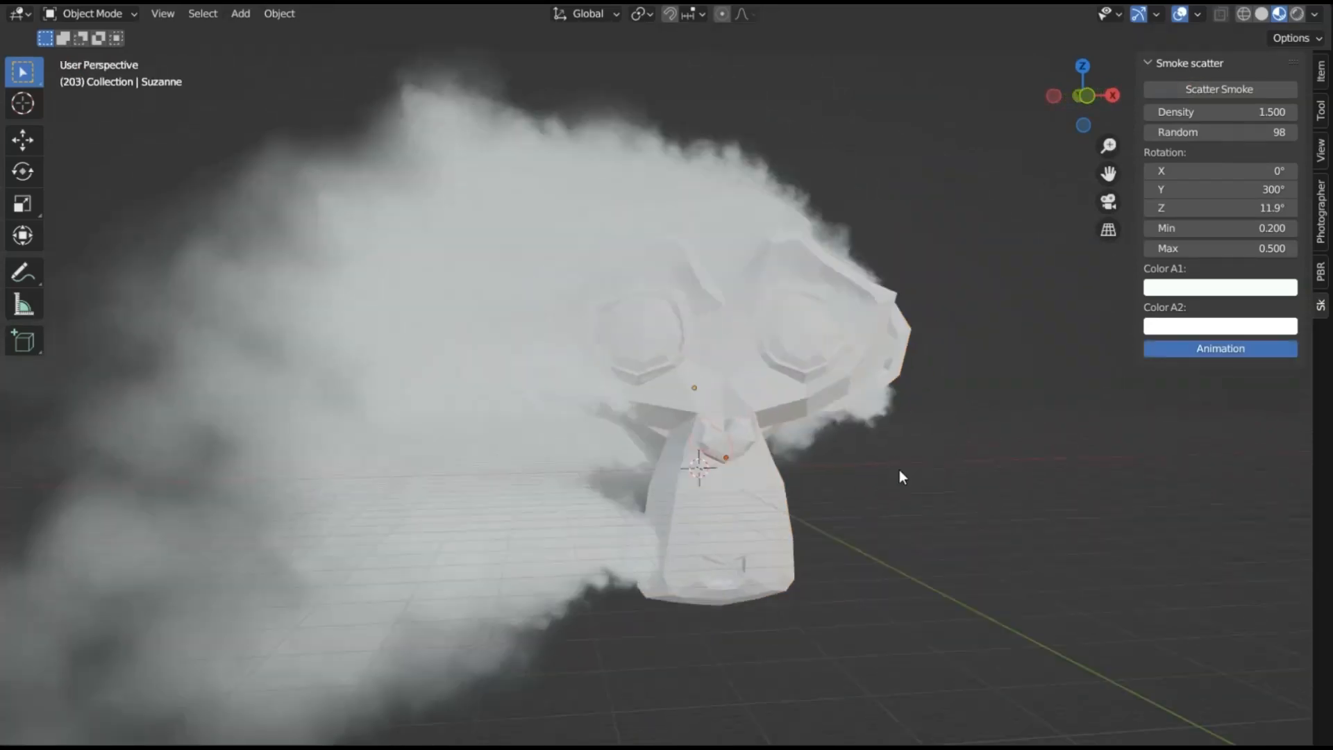
click(1219, 348)
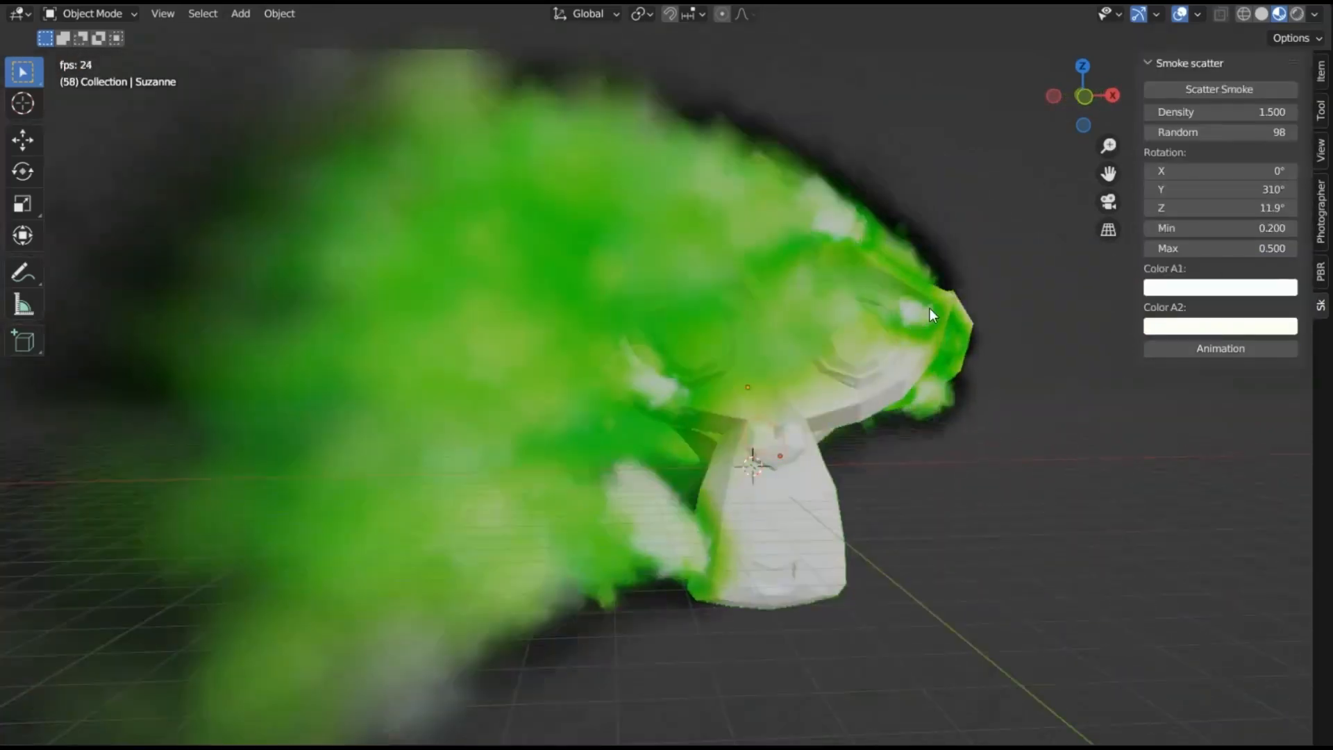
click(1220, 286)
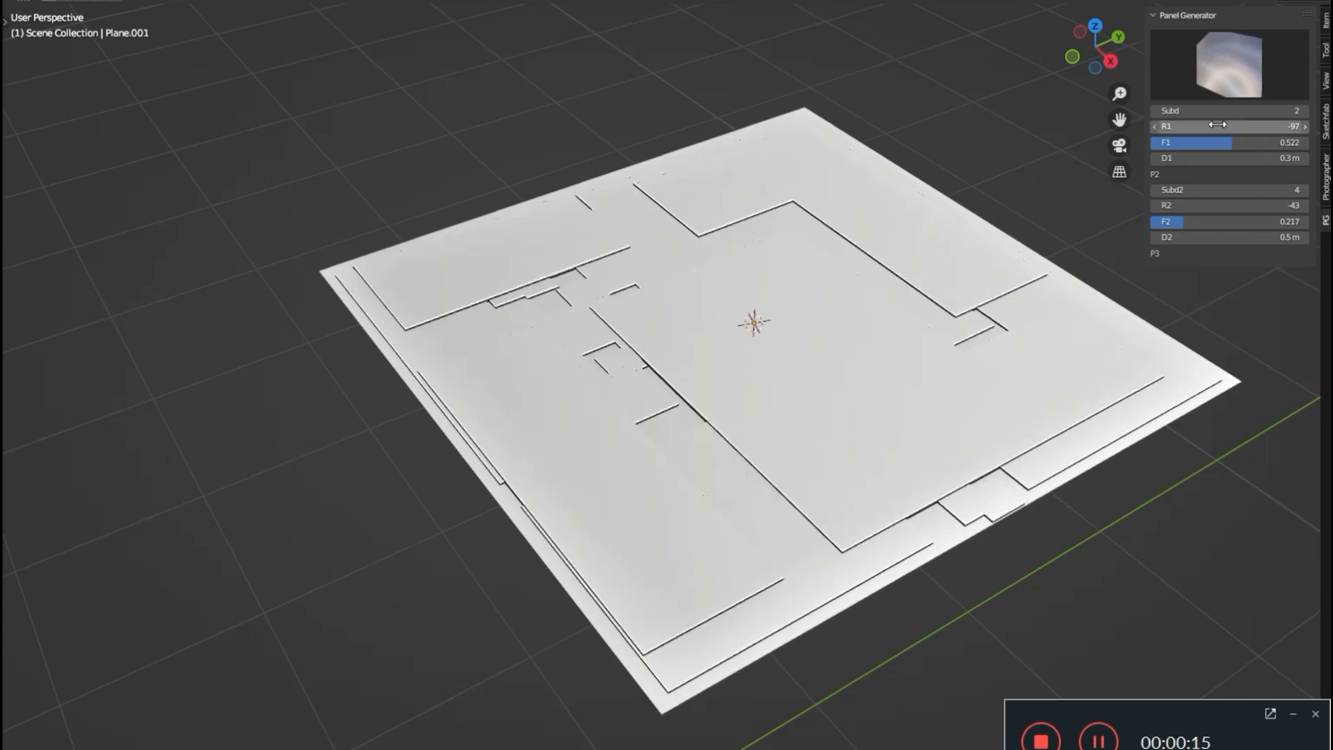
Vary the R1/F1 panel layer values and choose another panel shape from the thumbnail gallery
drag(1190, 126, 1242, 125)
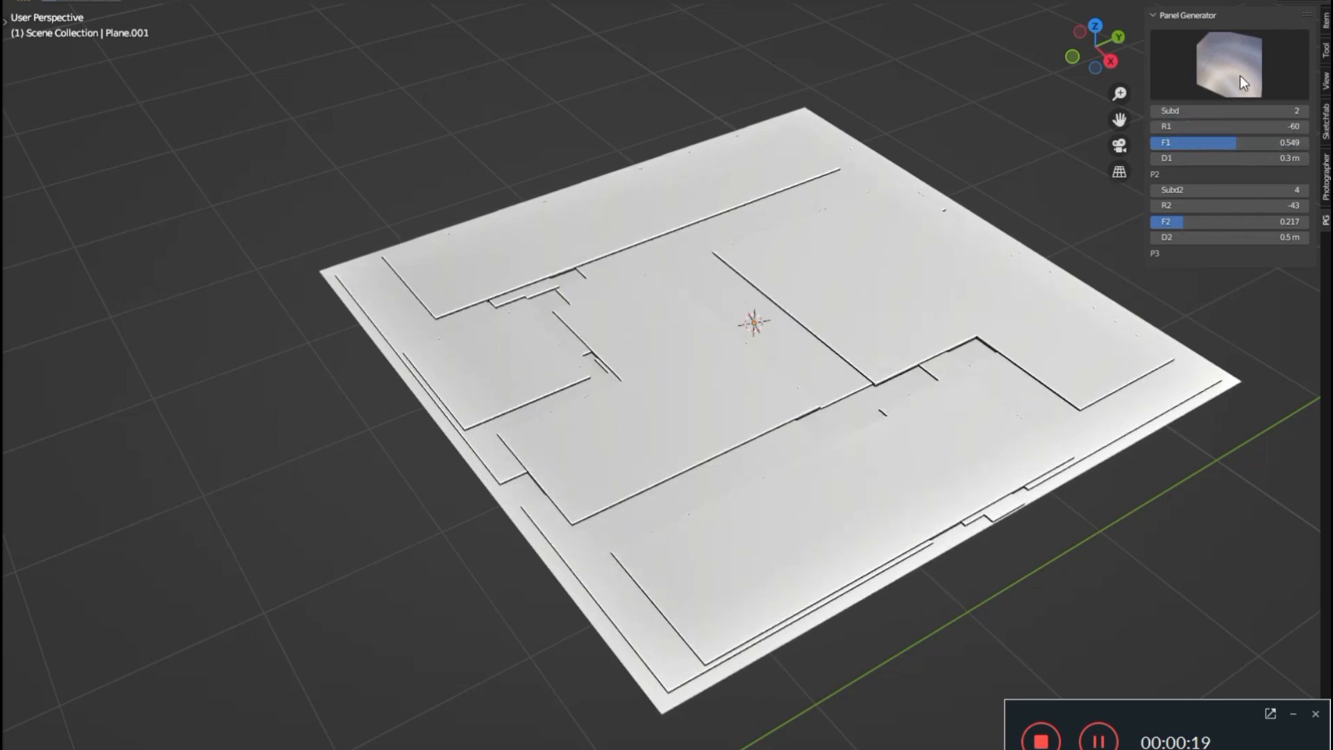
click(1228, 64)
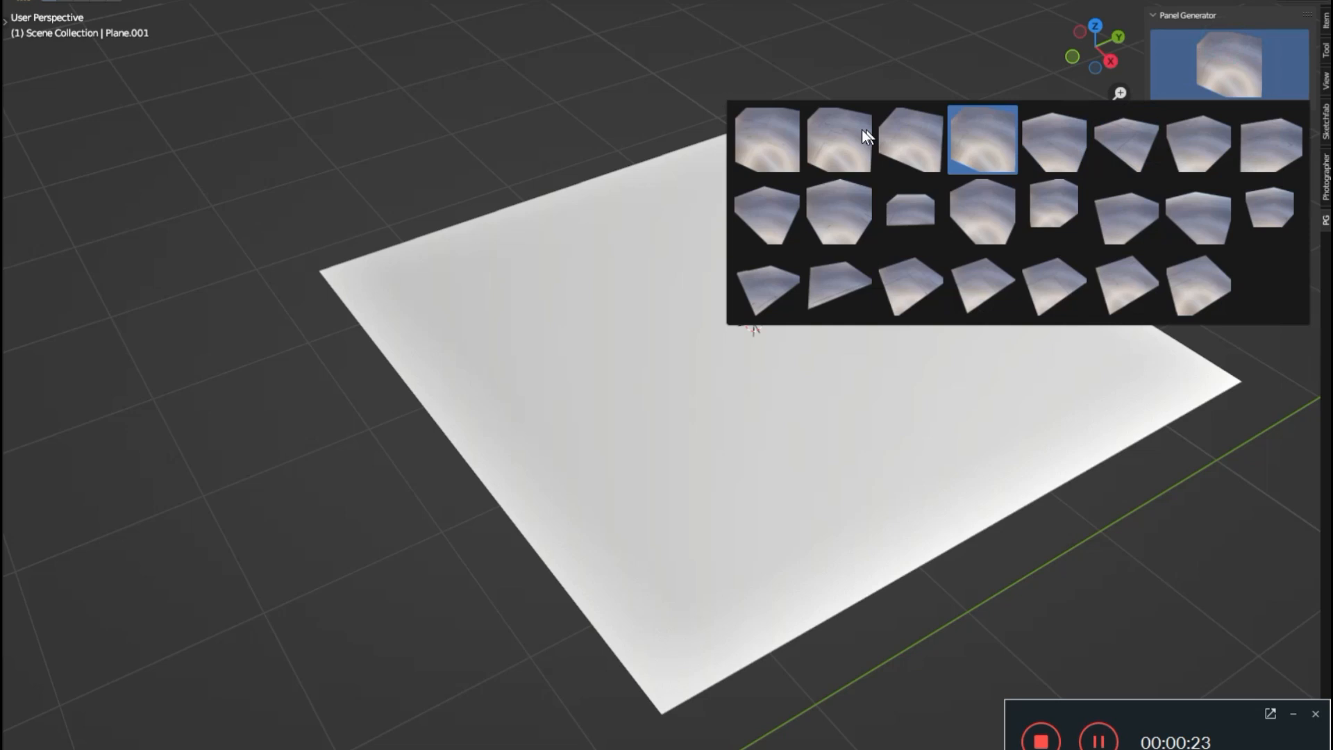
click(981, 139)
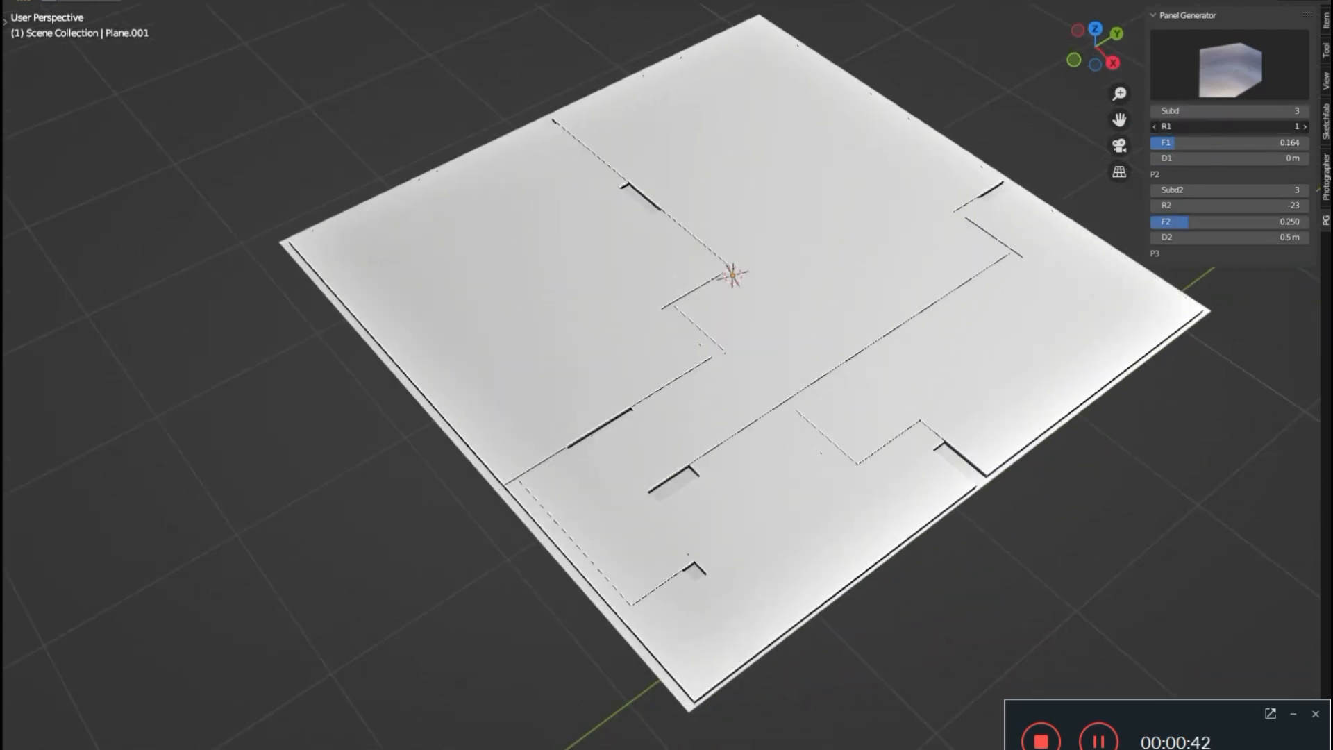
drag(1182, 142, 1234, 142)
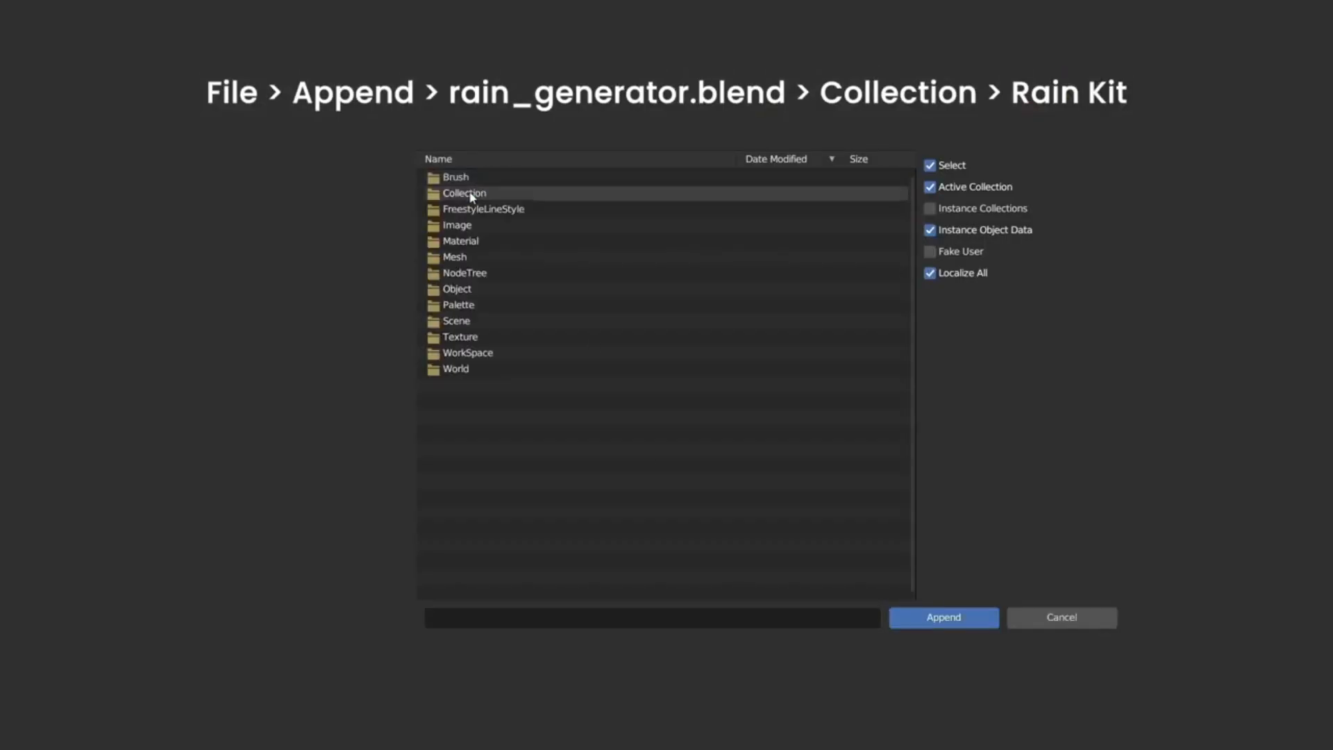
Append the Rain Kit collection from rain_generator.blend and add a Rain Splash Geometry Nodes modifier to the plane
click(943, 617)
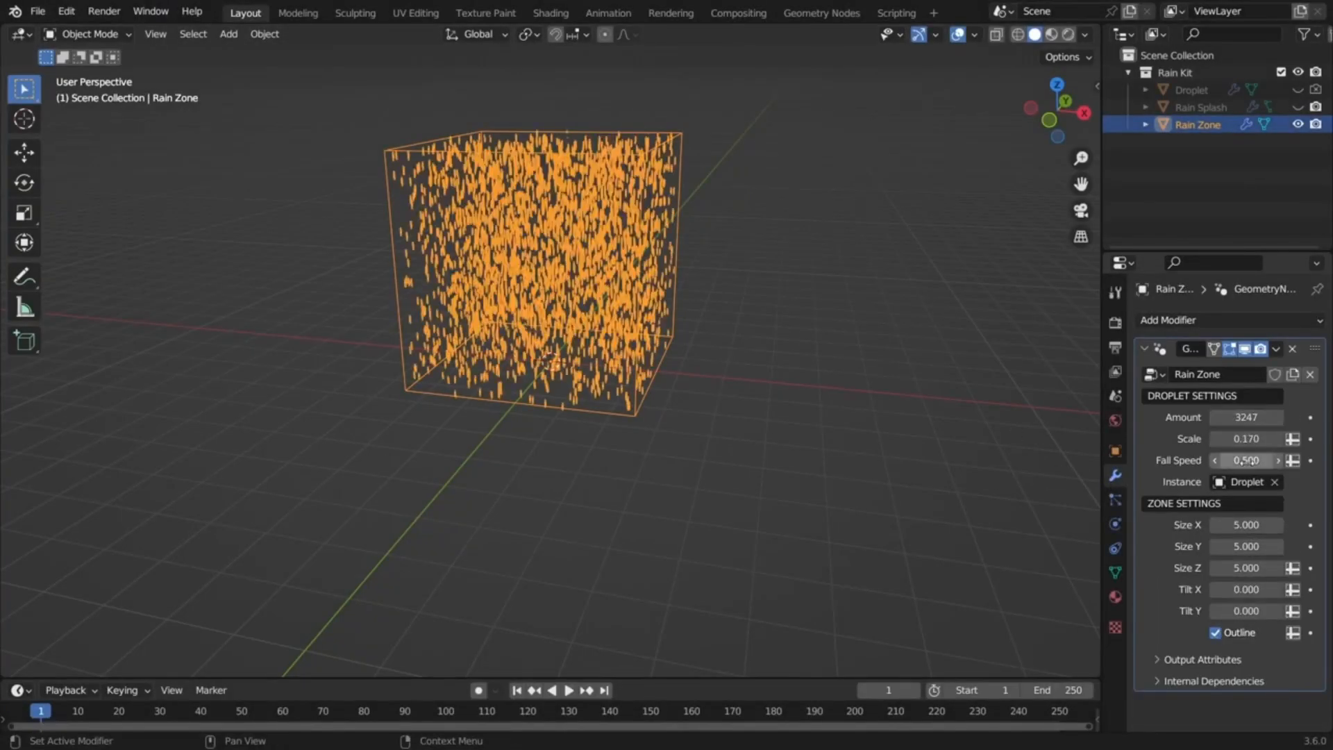
click(568, 689)
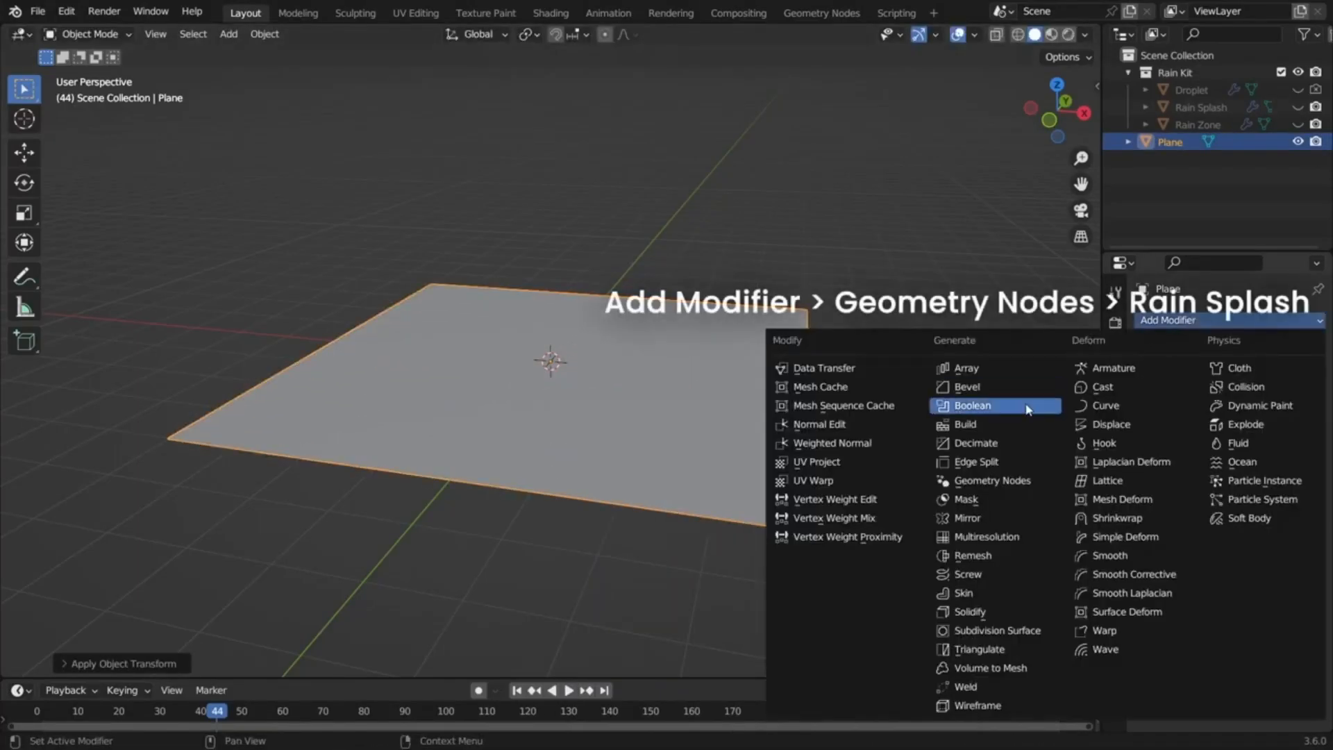
click(990, 480)
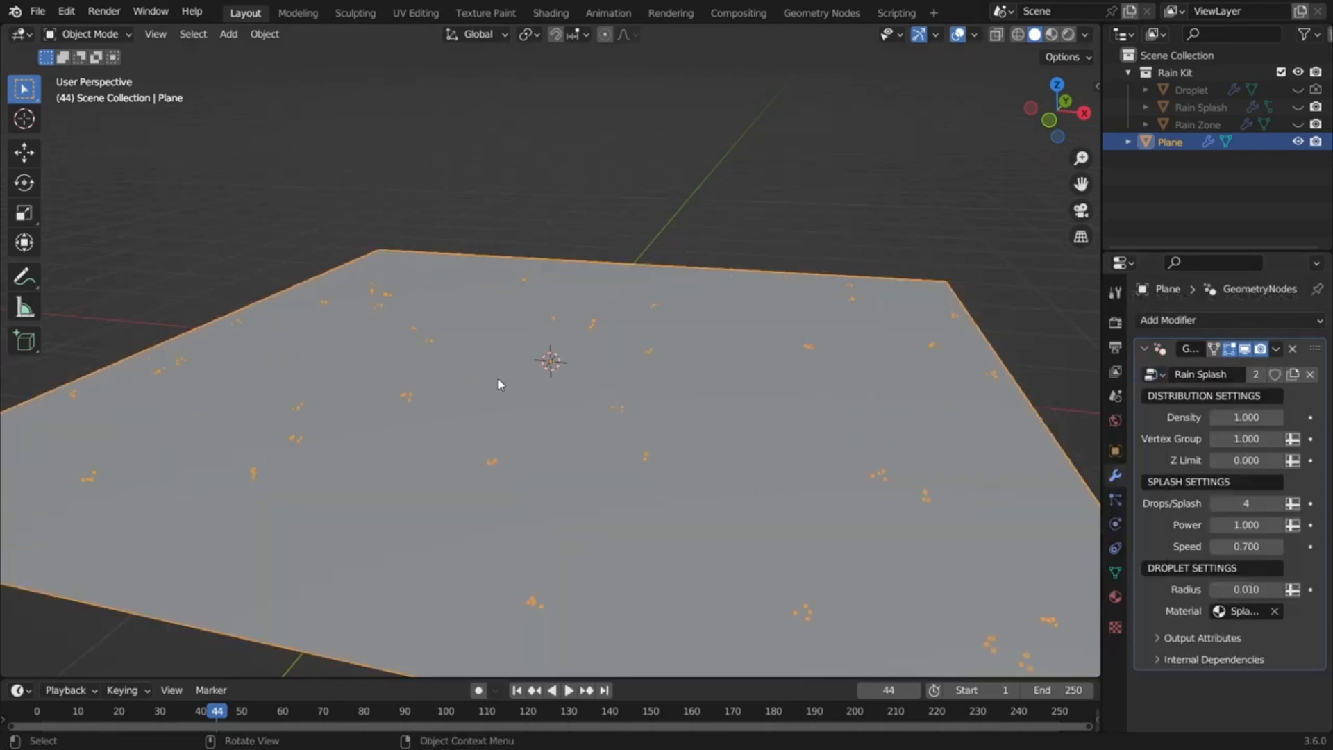
click(568, 690)
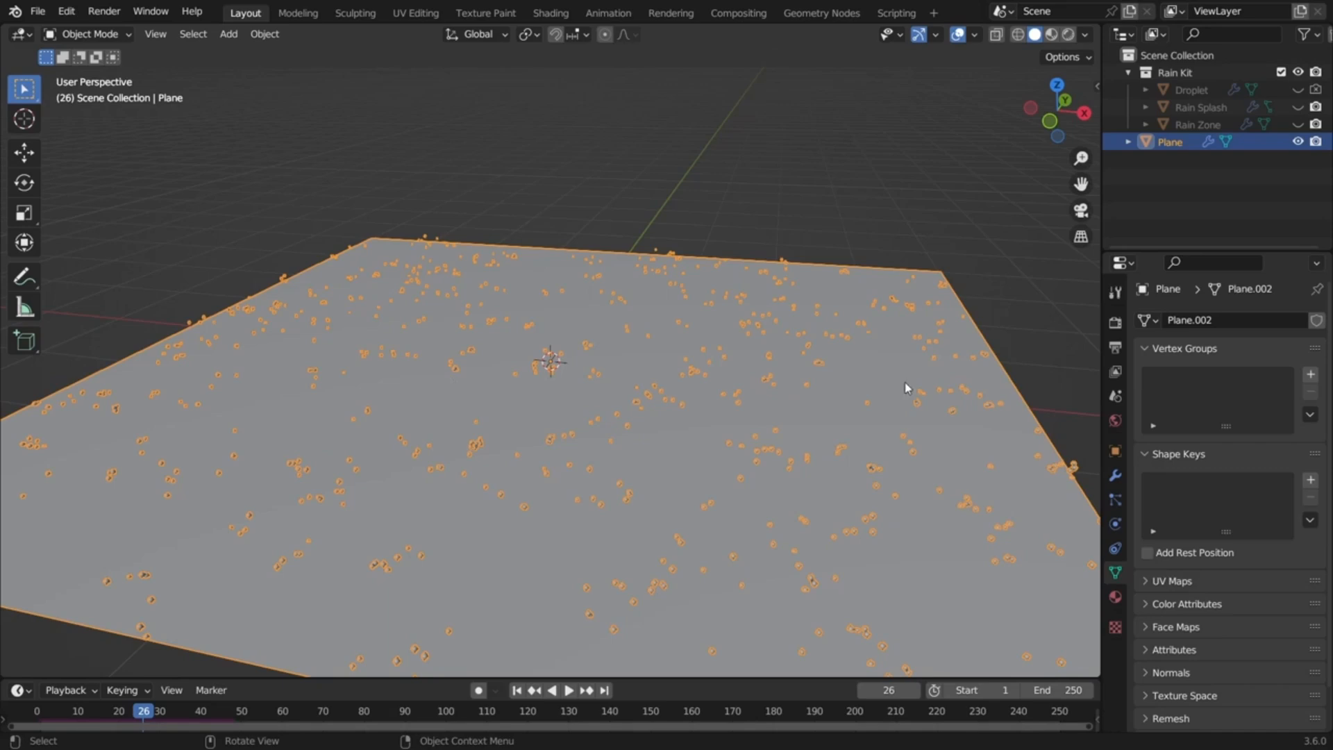
click(1309, 374)
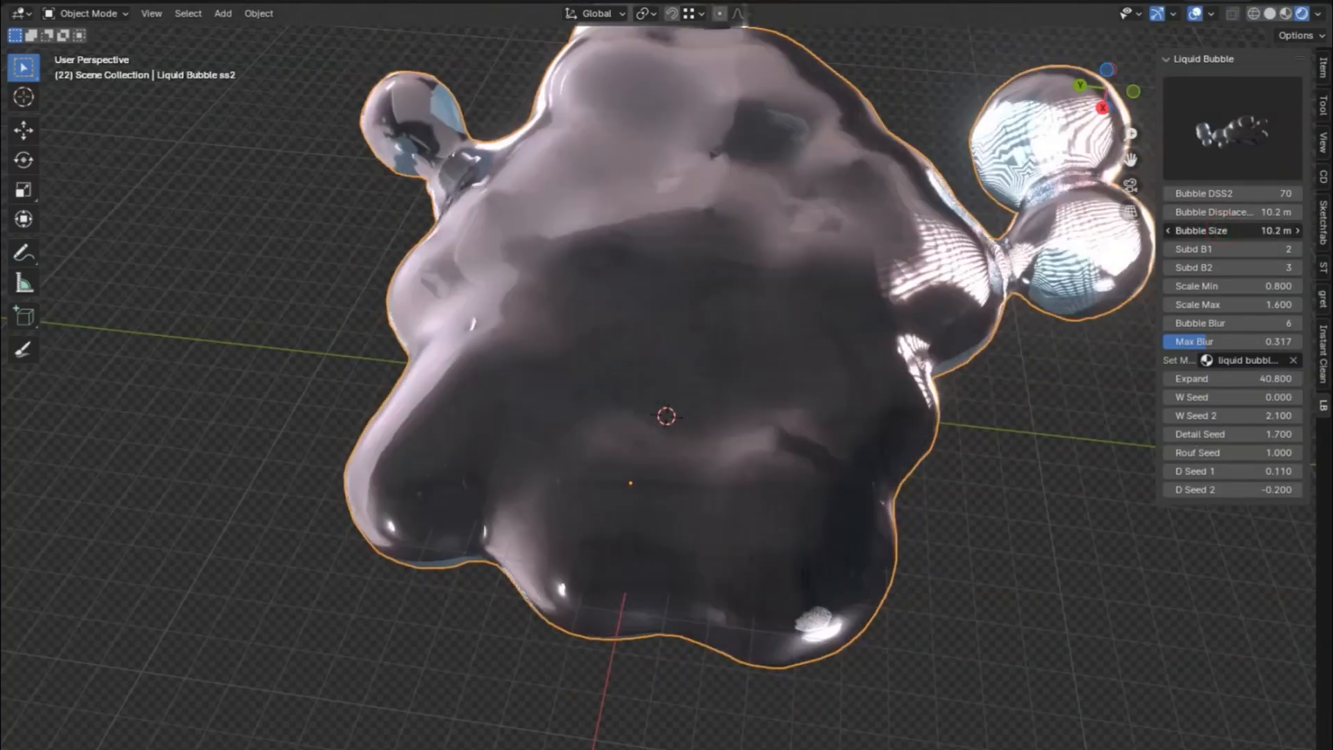
Adjust Bubble Size, W Seed 2 and Rouf Seed to spread the blob into branching drops and bubbles
click(1234, 231)
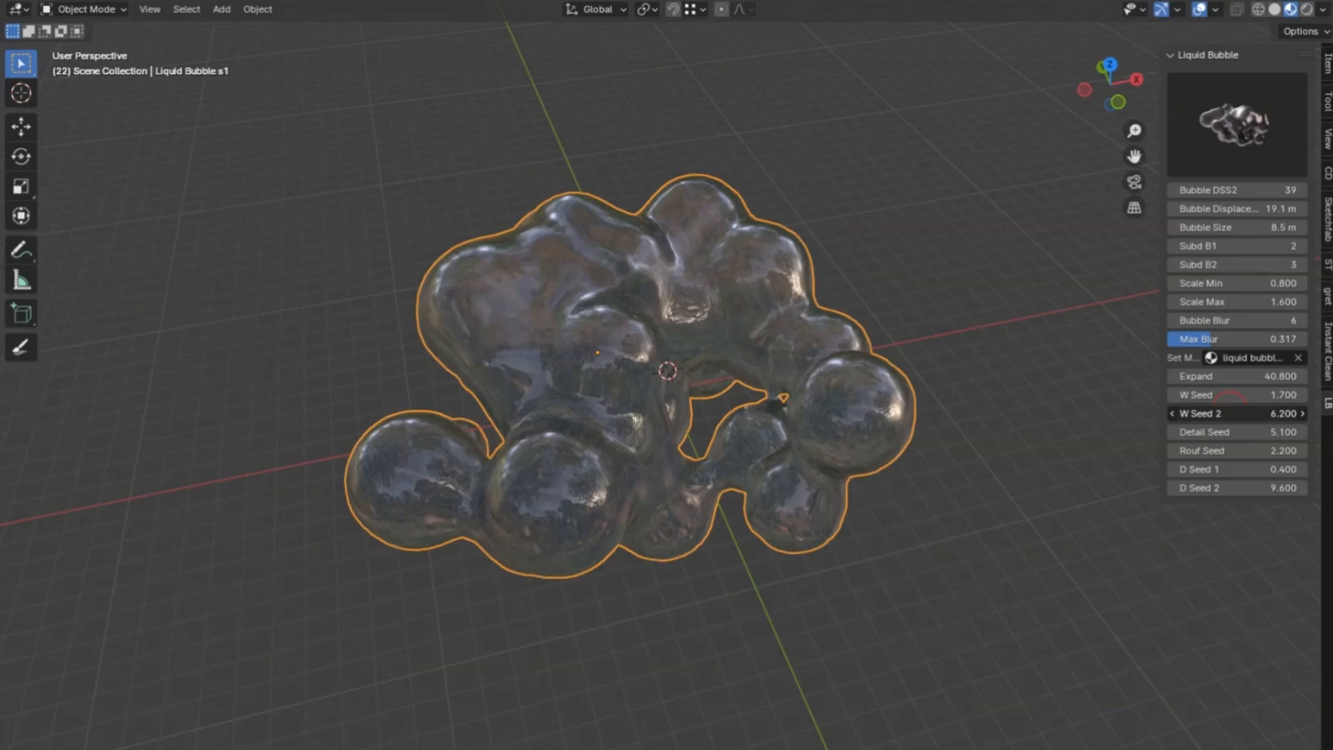
drag(1267, 375, 1207, 375)
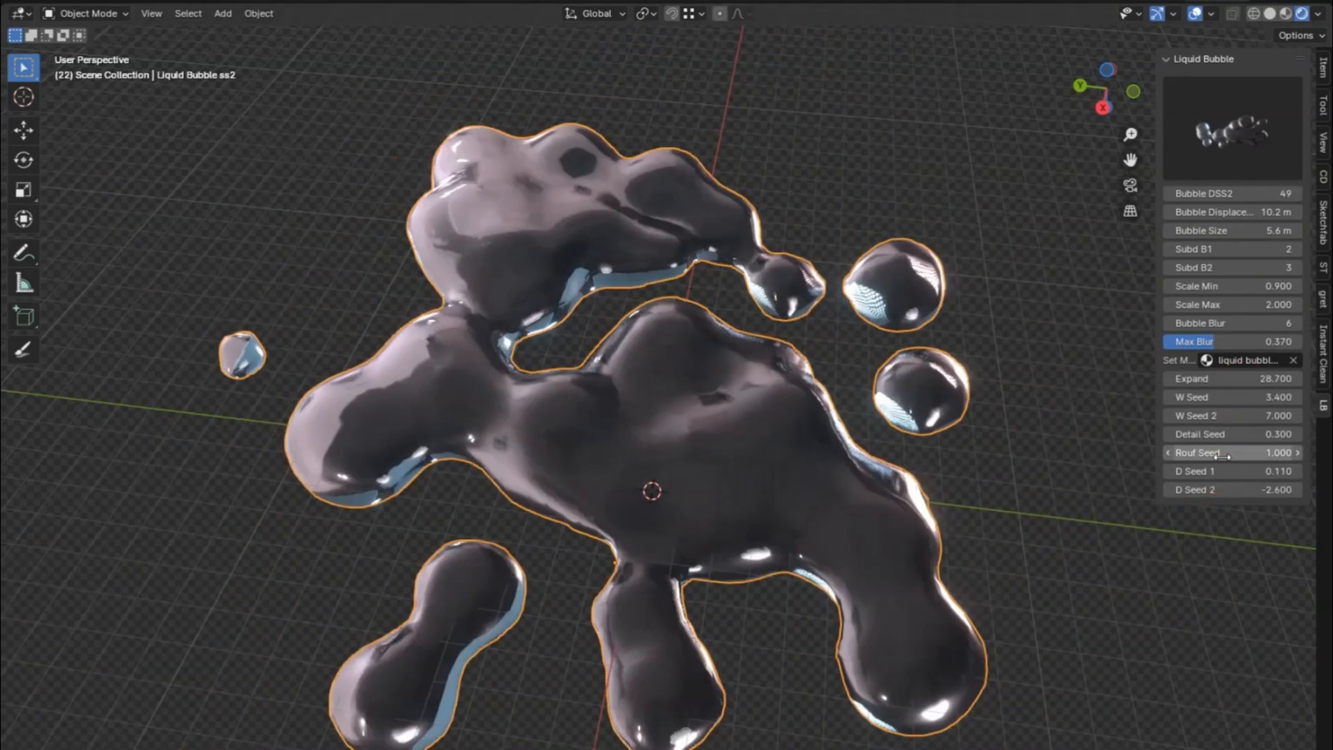
drag(1231, 452, 1267, 452)
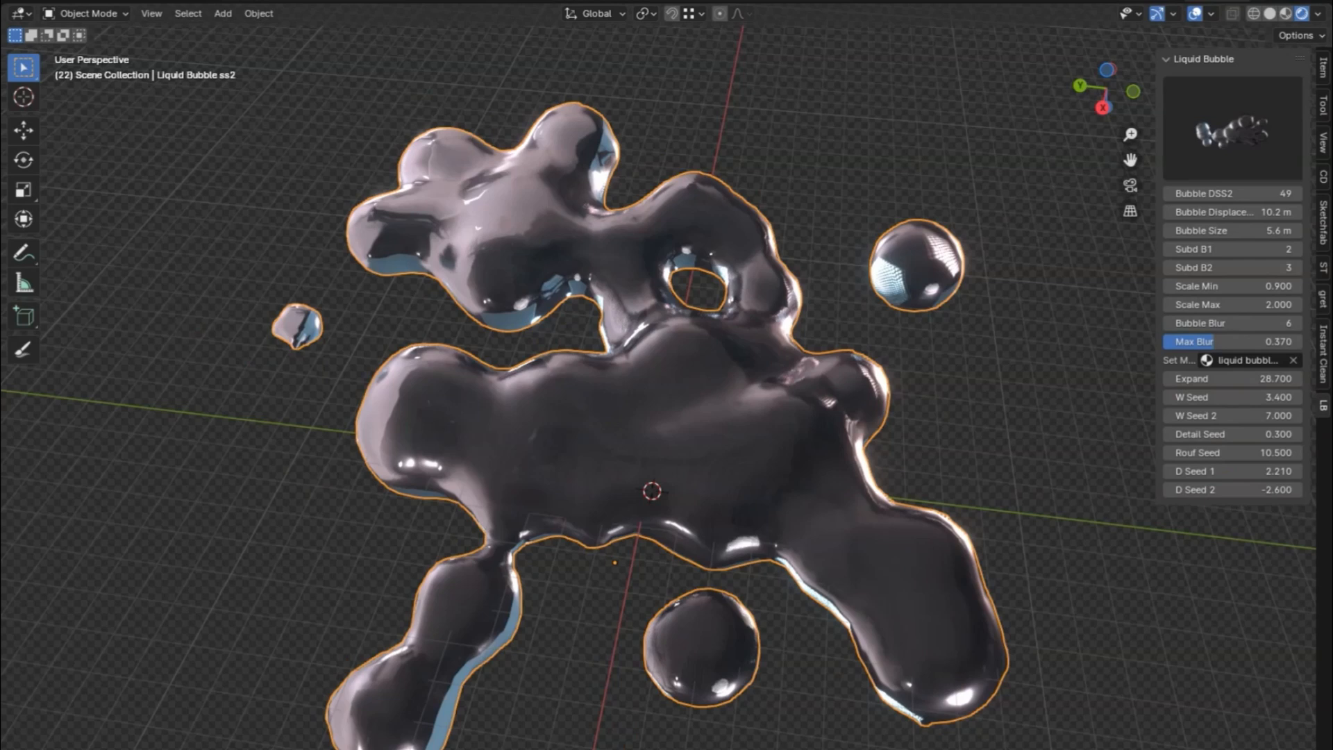